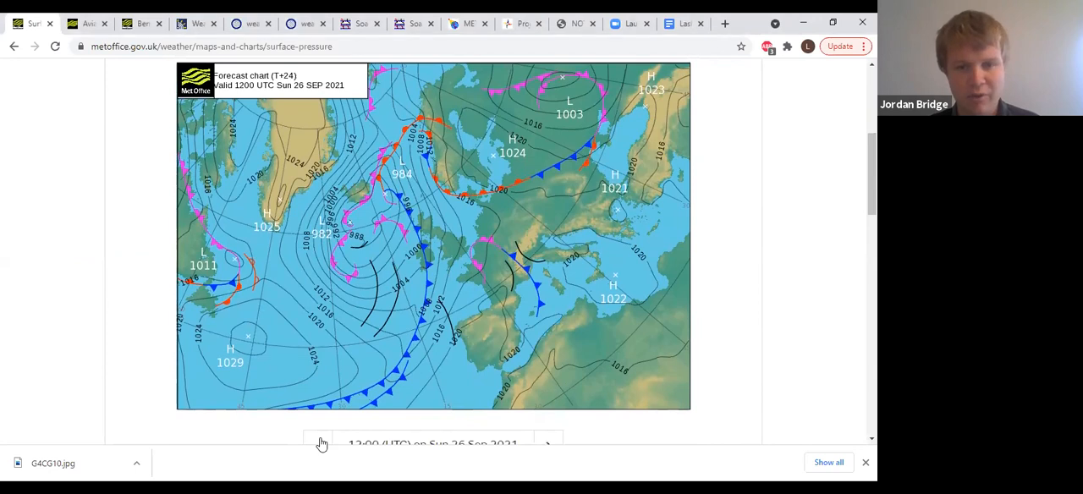
# - Step the synoptic charts through Sun 26 Sep to Tue 28 Sep and back to 12:00 Sun 26 Sep
pyautogui.click(322, 444)
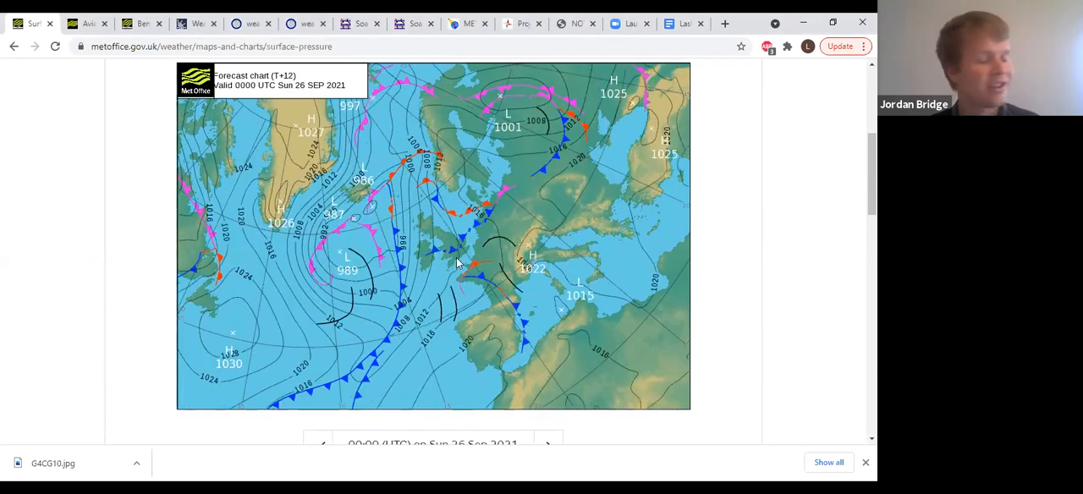
pyautogui.moveTo(450, 269)
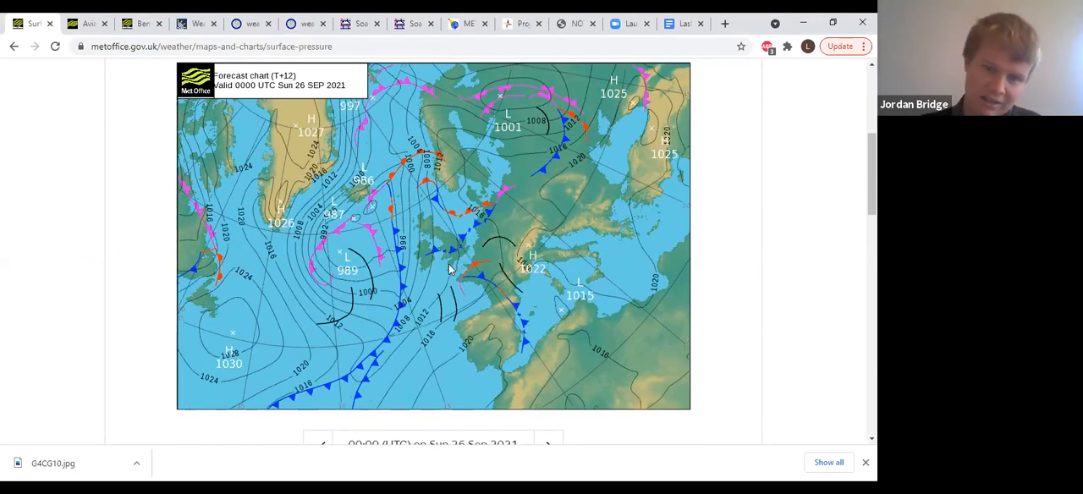
pyautogui.scroll(-3)
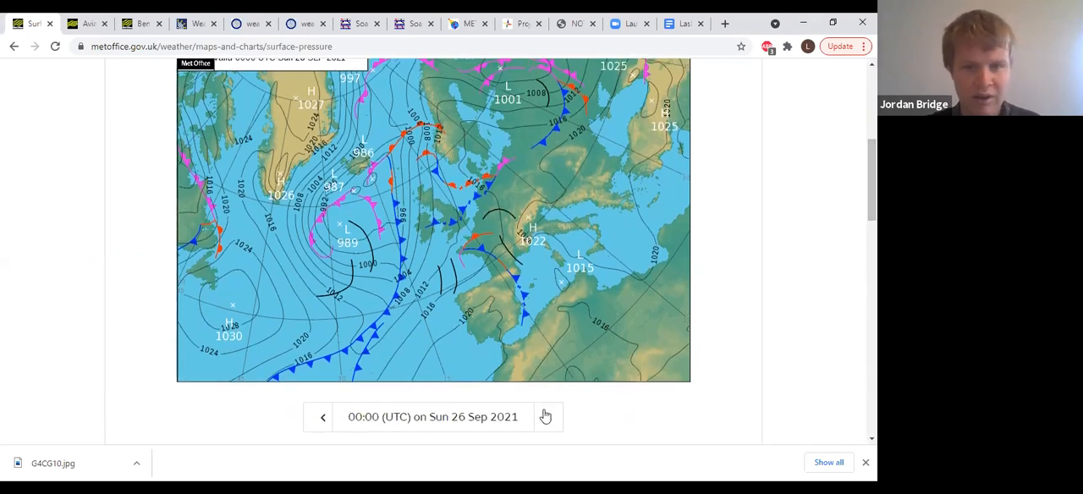
pyautogui.click(545, 416)
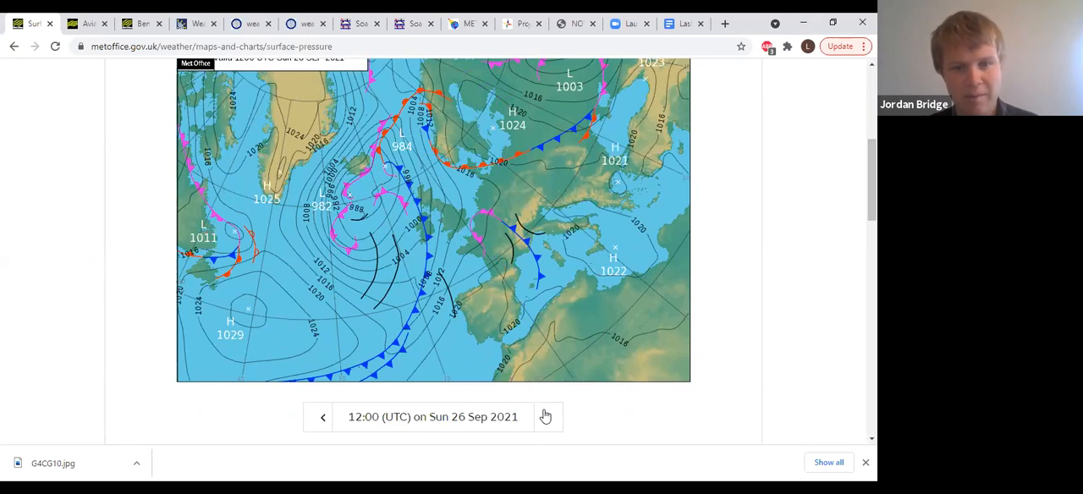
pyautogui.moveTo(423, 288)
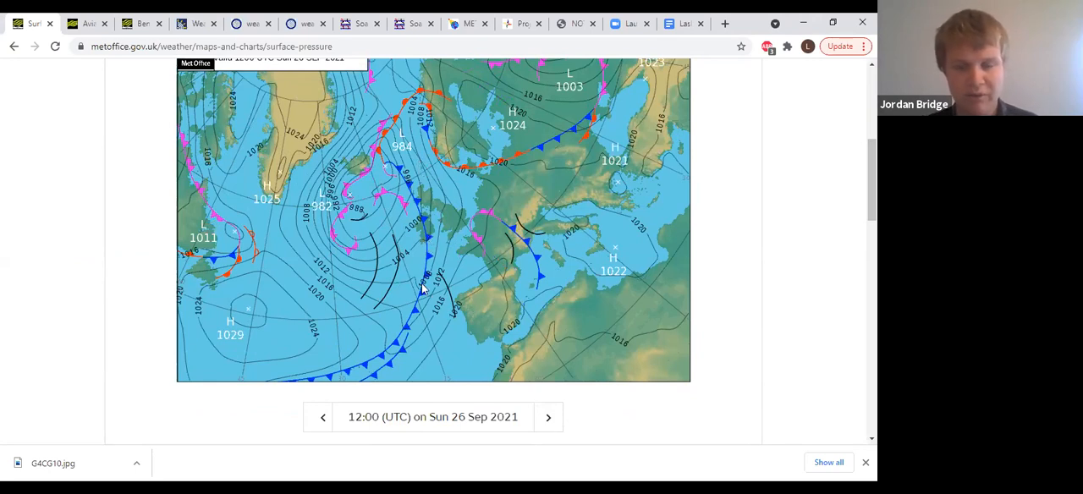
pyautogui.moveTo(432, 244)
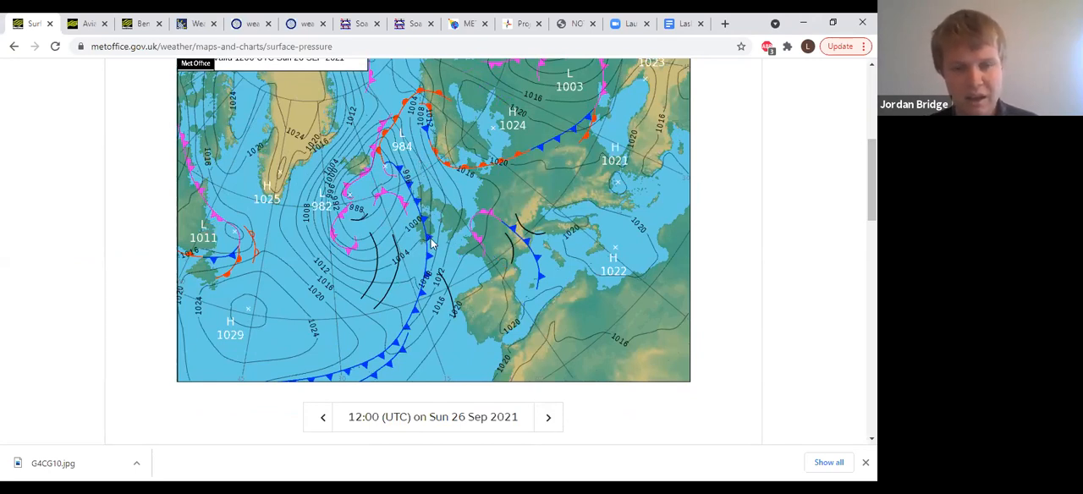
pyautogui.moveTo(409, 172)
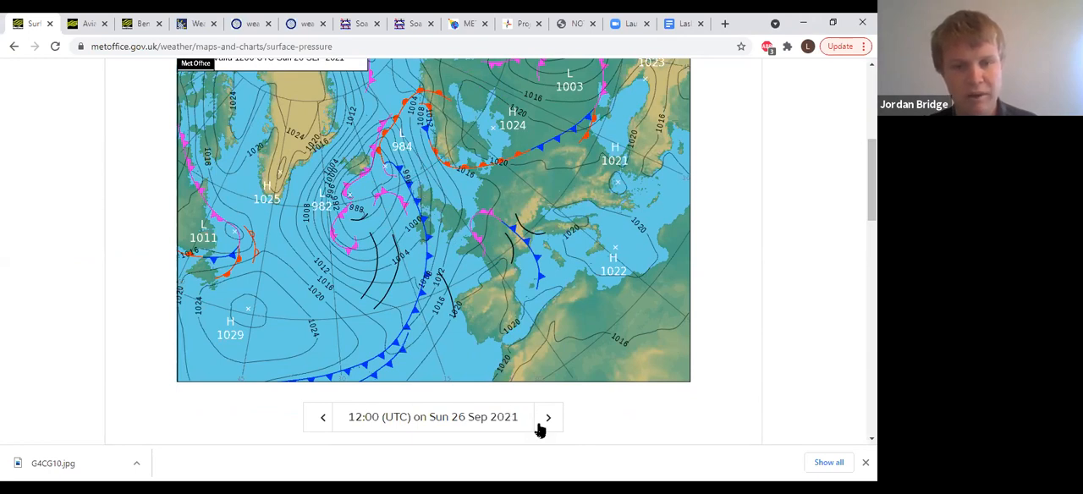
pyautogui.click(548, 417)
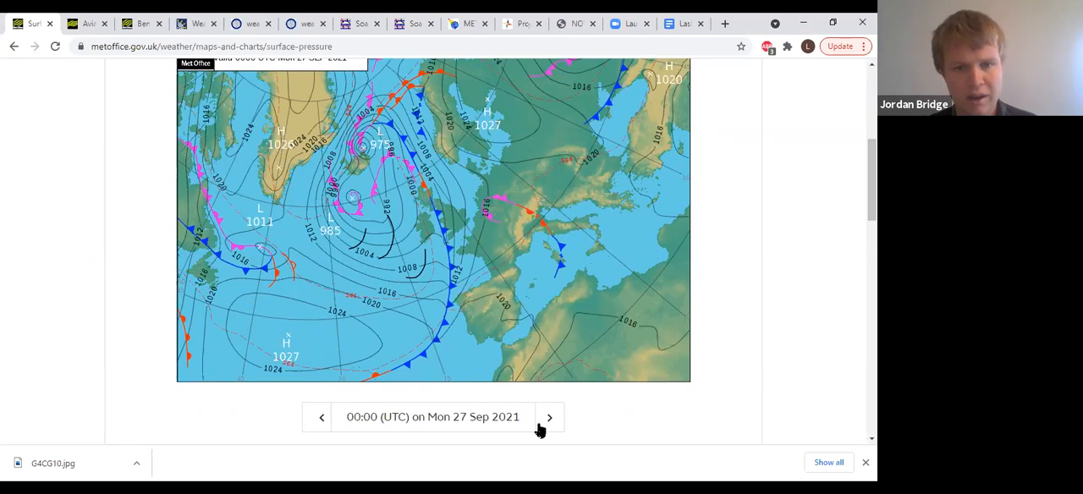
pyautogui.click(548, 416)
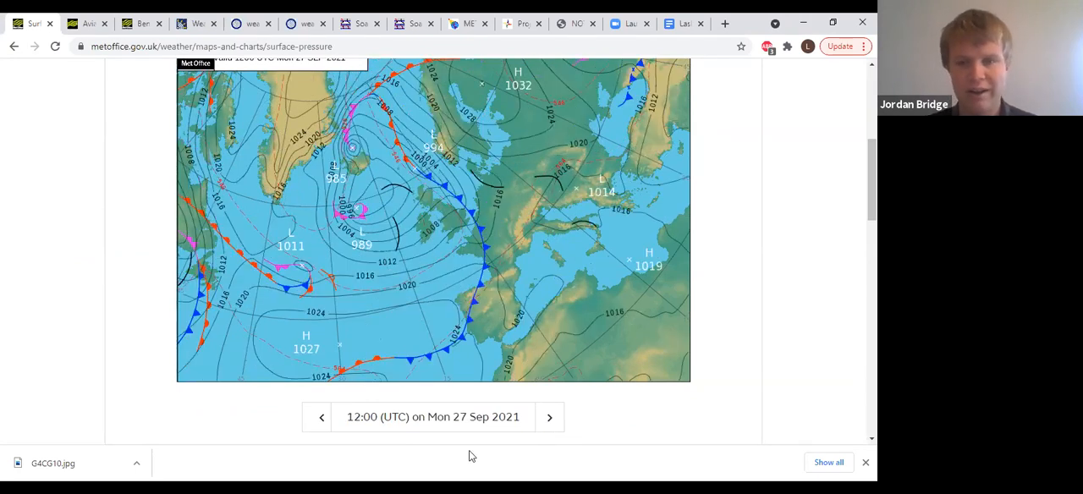
pyautogui.click(548, 416)
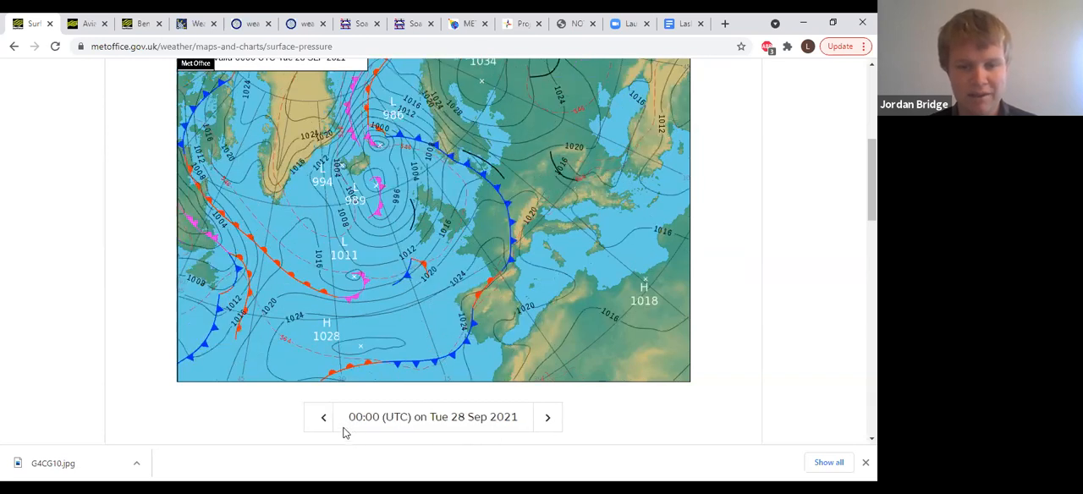
pyautogui.click(324, 417)
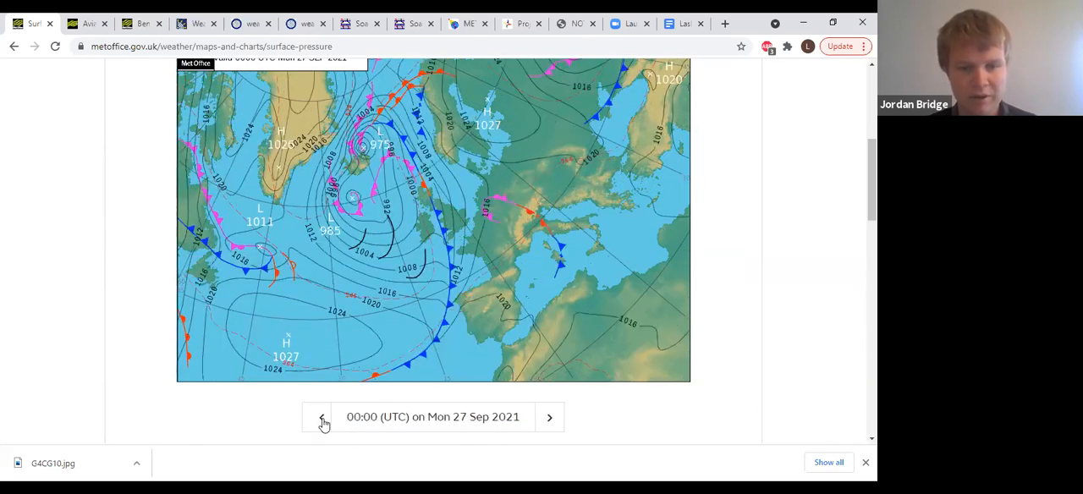
pyautogui.click(321, 417)
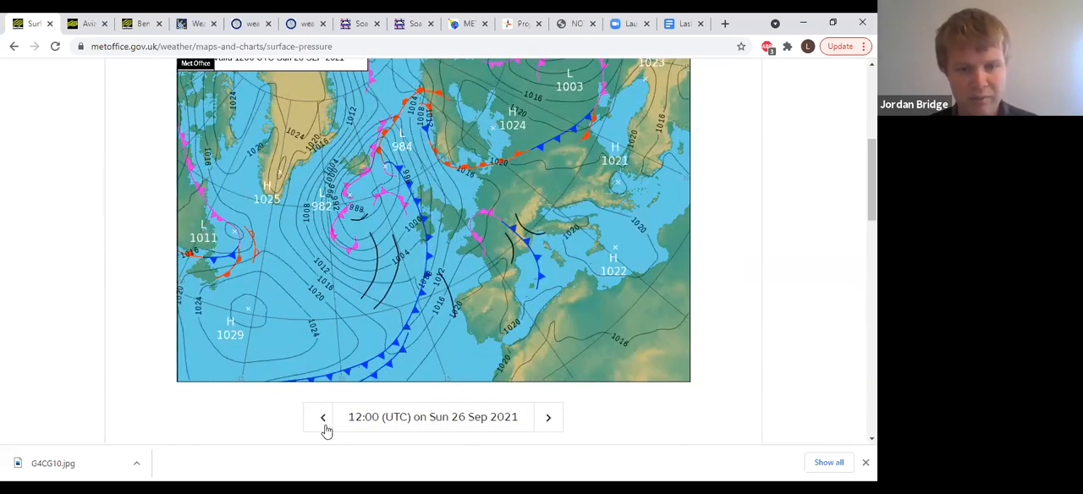
pyautogui.moveTo(522, 318)
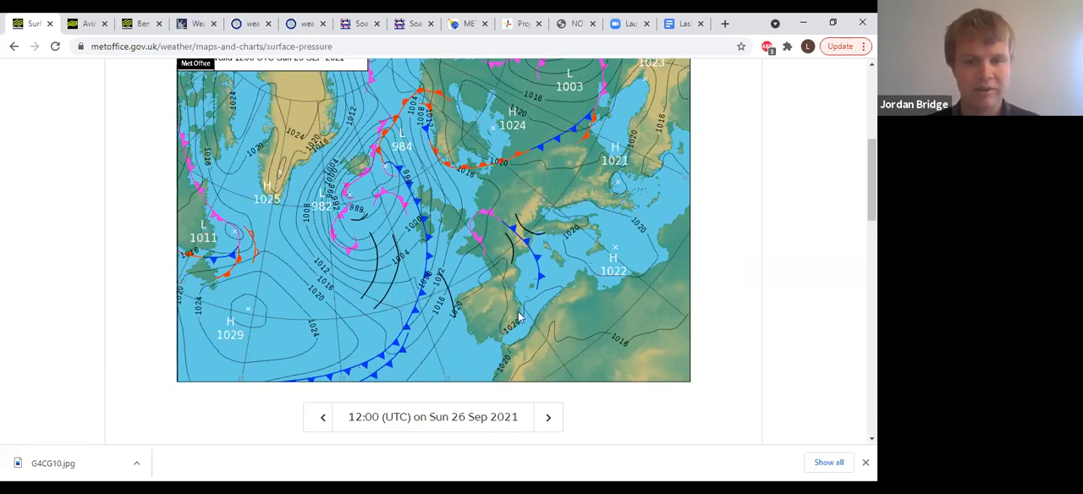
pyautogui.moveTo(483, 201)
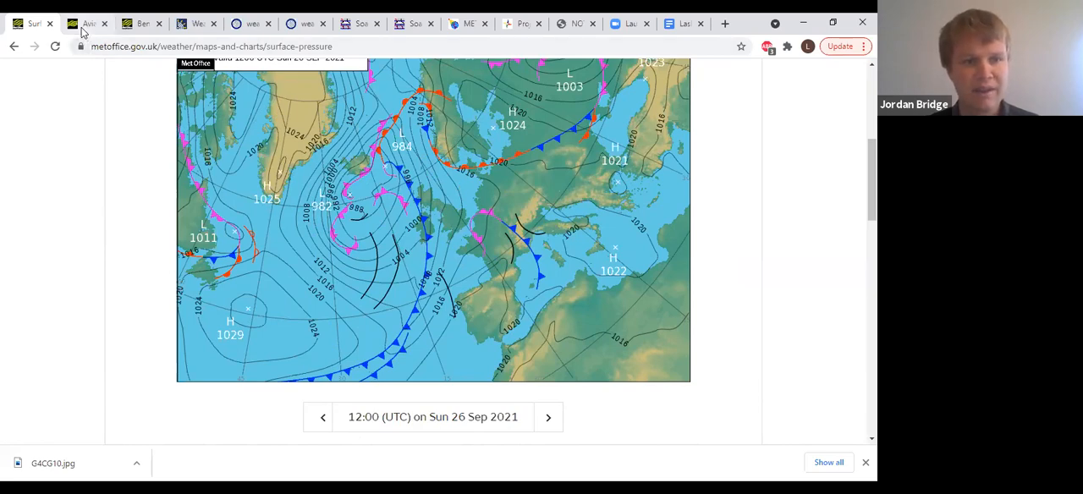
# - Bring up the aviation briefing spot wind and temperature chart over the UK
pyautogui.click(85, 24)
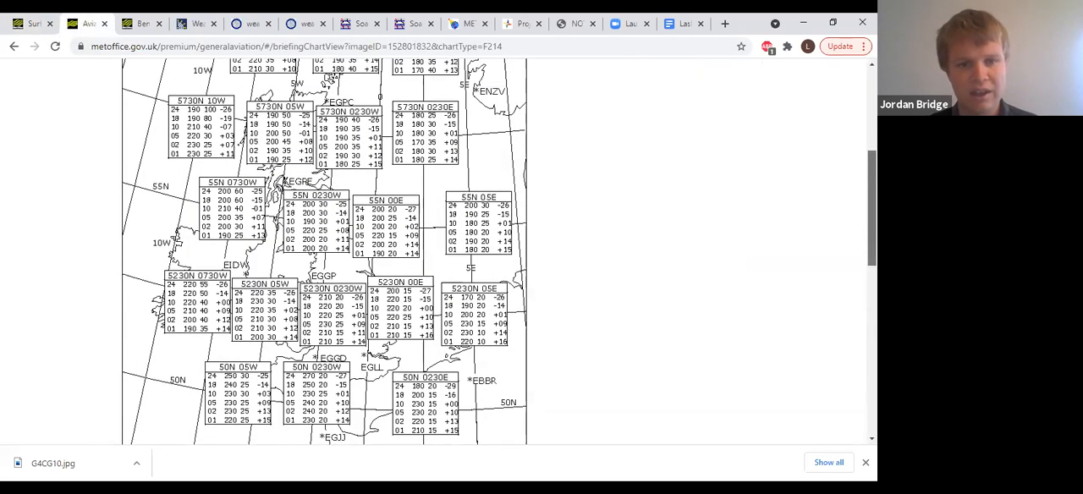
pyautogui.scroll(-3)
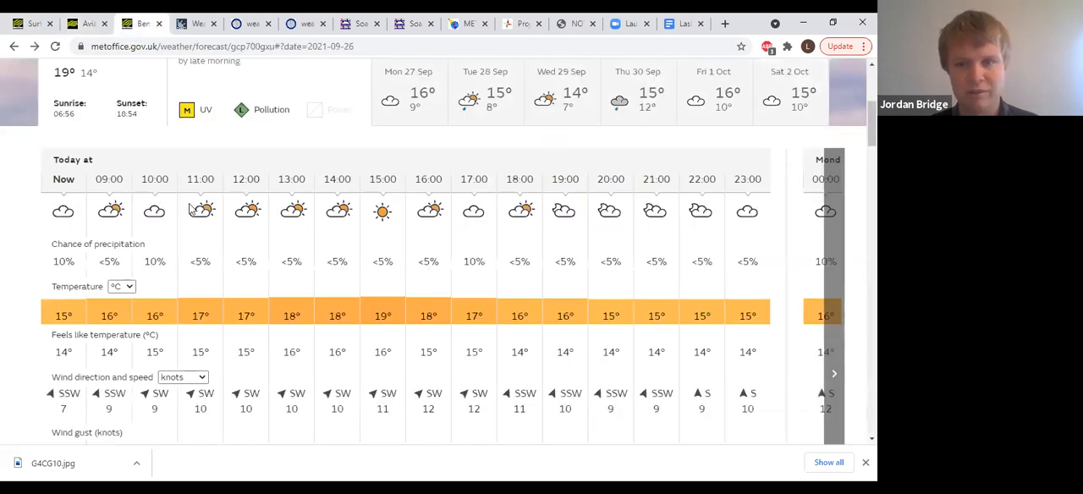
pyautogui.moveTo(200, 210)
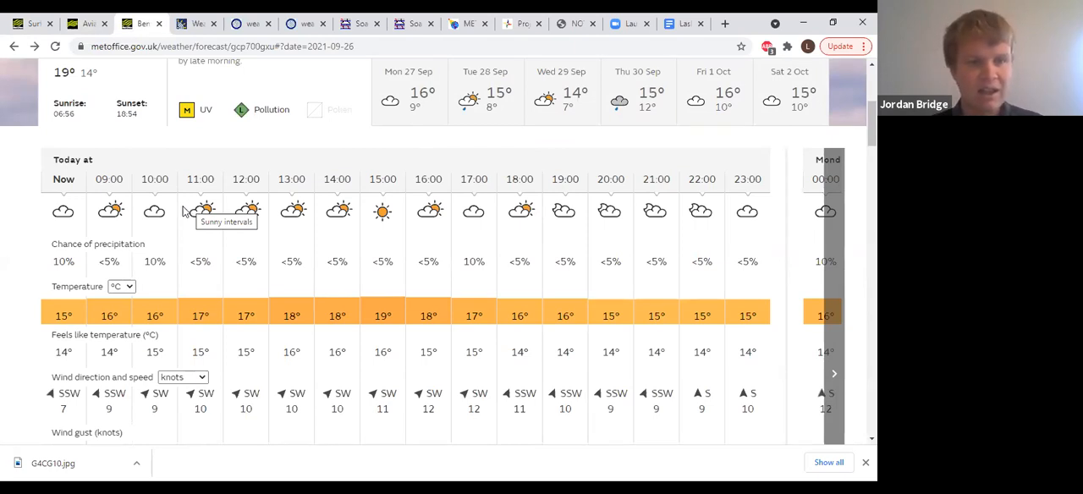
# - Scroll the hourly forecast table down to the wind gust, visibility and humidity rows
pyautogui.scroll(-3)
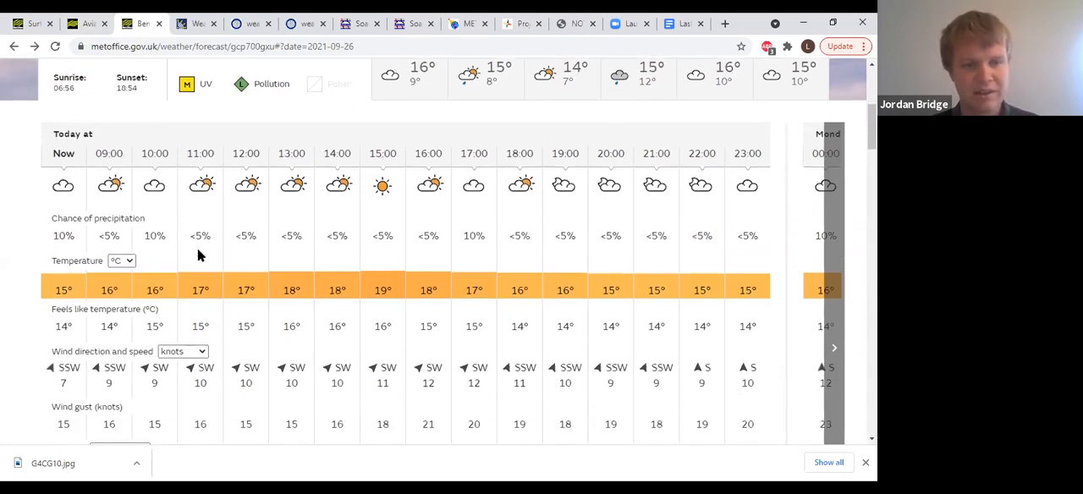
pyautogui.scroll(-3)
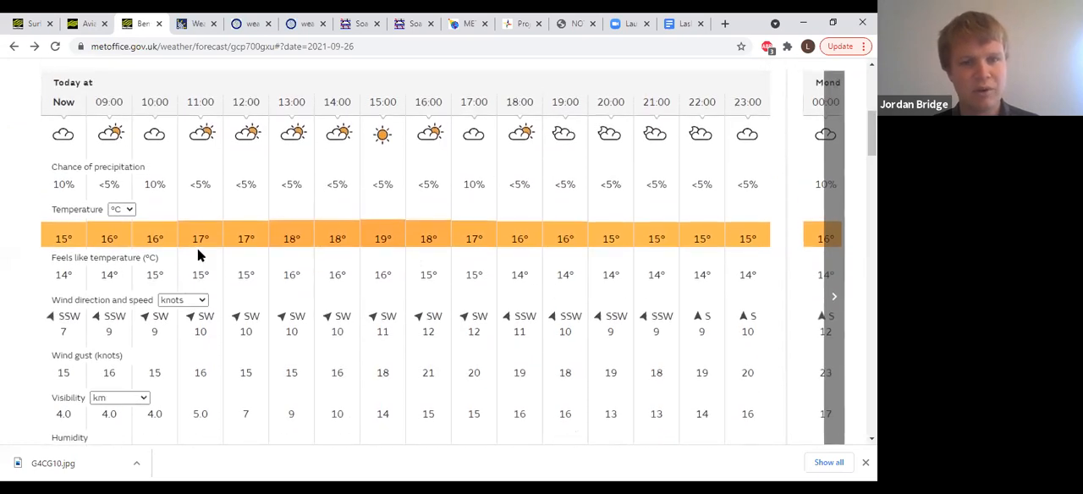
pyautogui.scroll(-3)
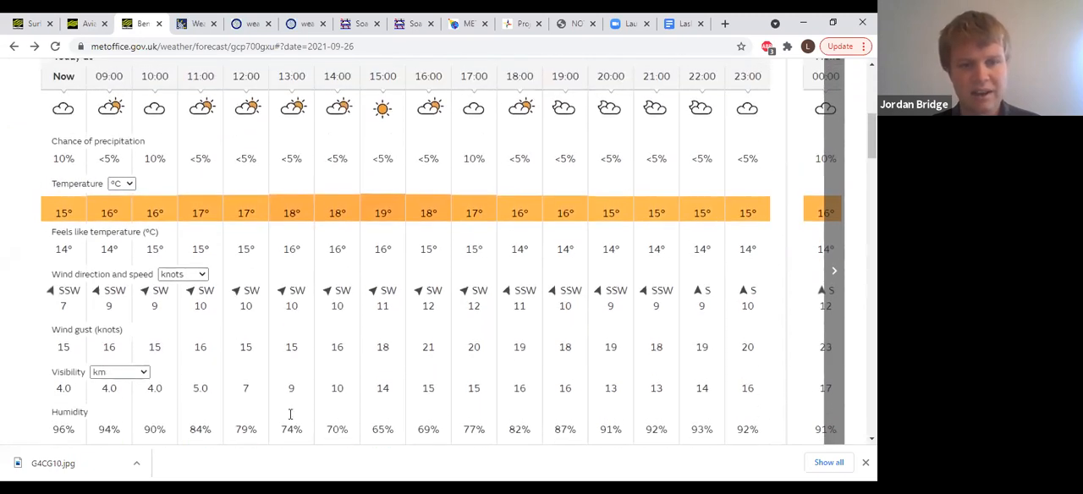
pyautogui.scroll(3)
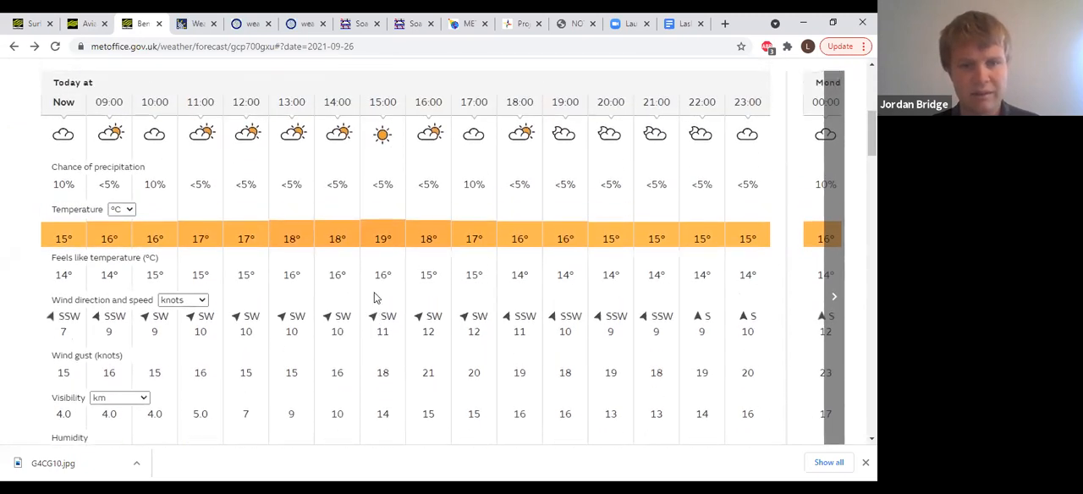
pyautogui.scroll(-3)
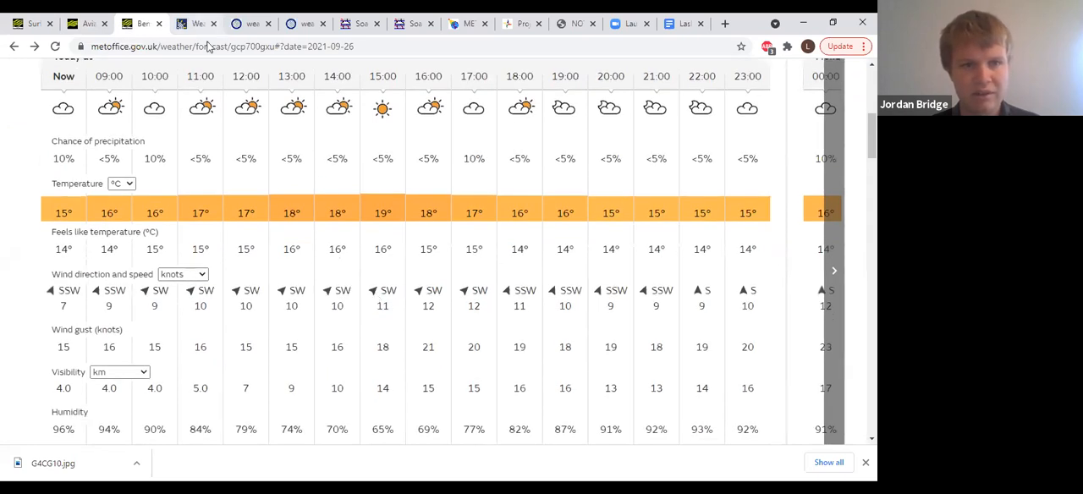
pyautogui.moveTo(196, 24)
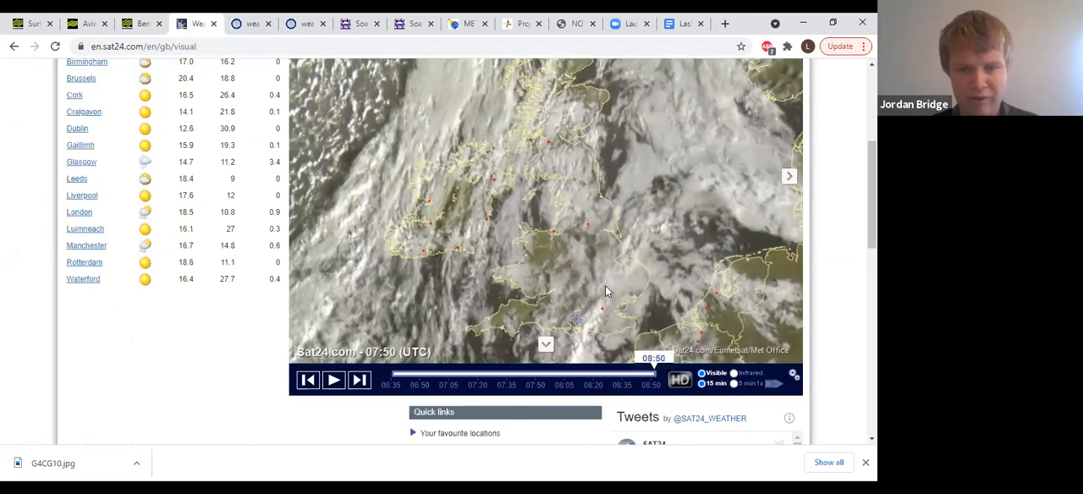
pyautogui.moveTo(592, 330)
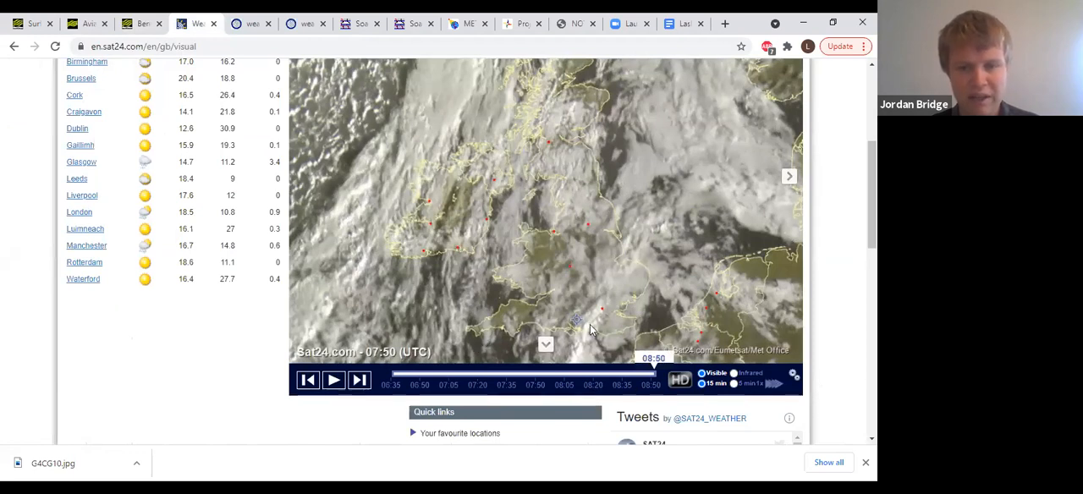
pyautogui.moveTo(562, 323)
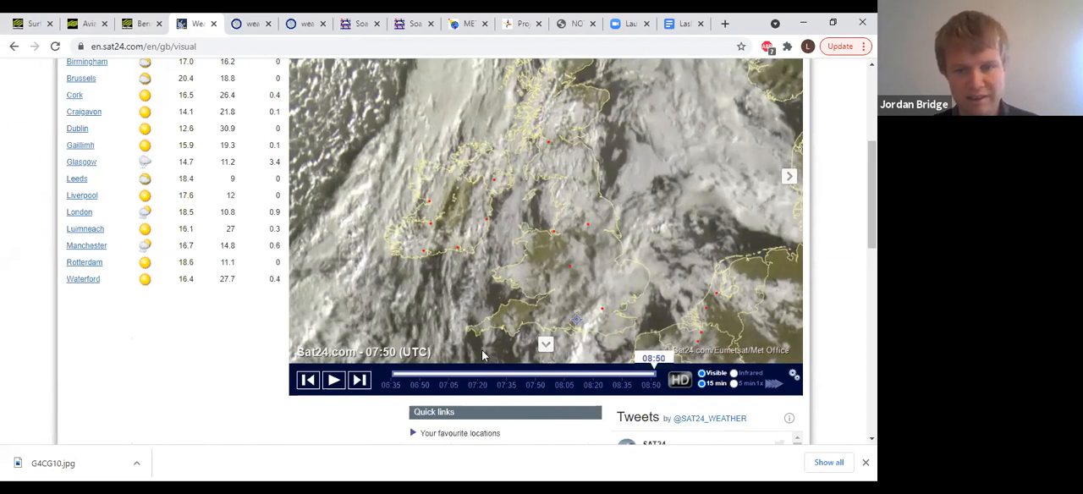
pyautogui.moveTo(567, 312)
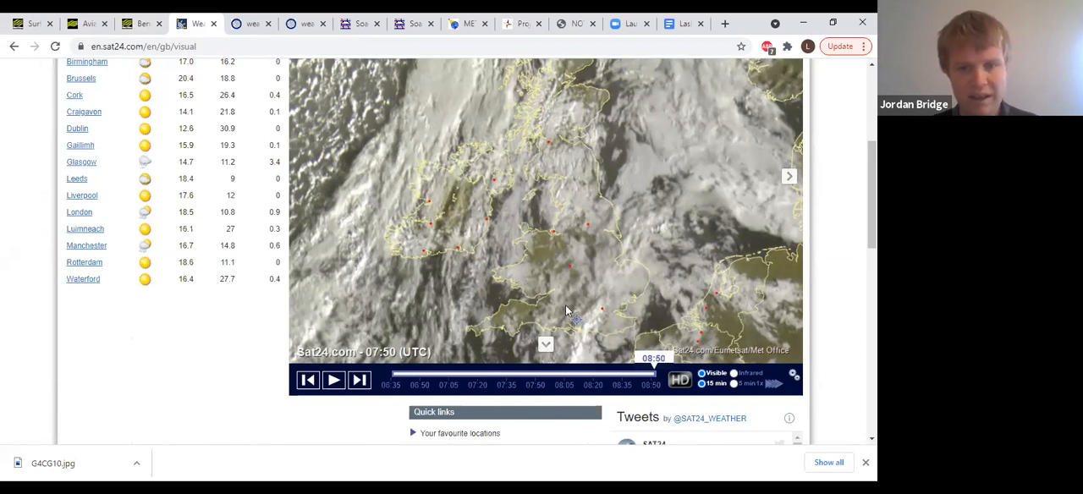
pyautogui.moveTo(392, 163)
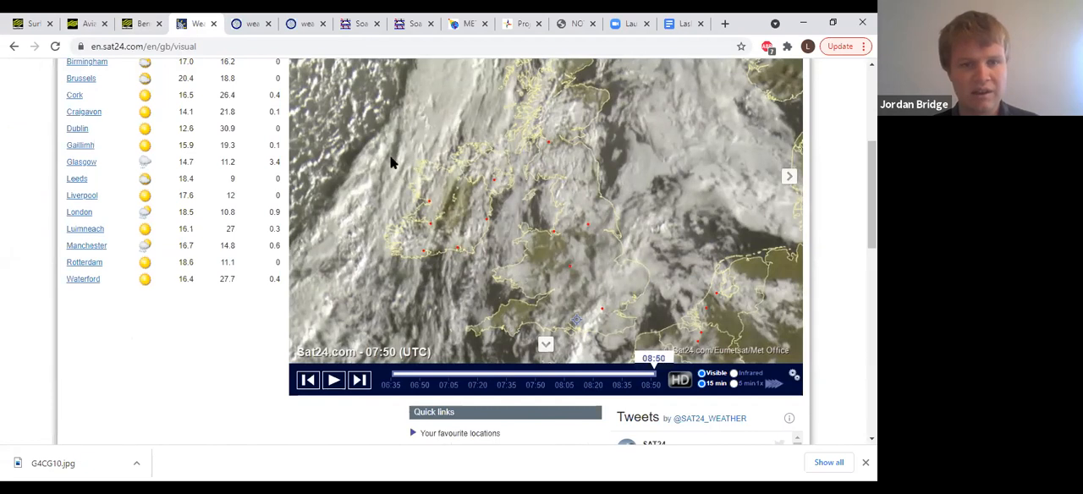
pyautogui.moveTo(426, 115)
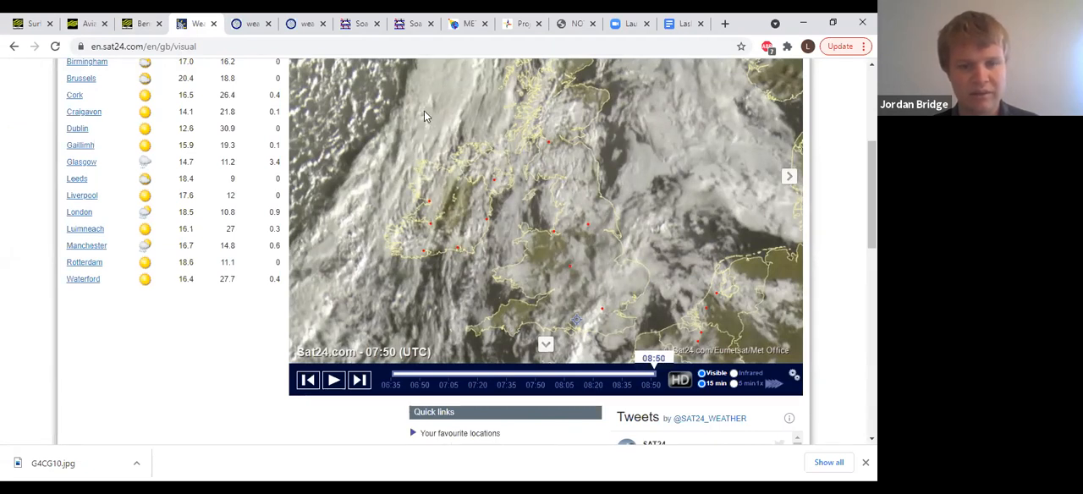
pyautogui.moveTo(423, 257)
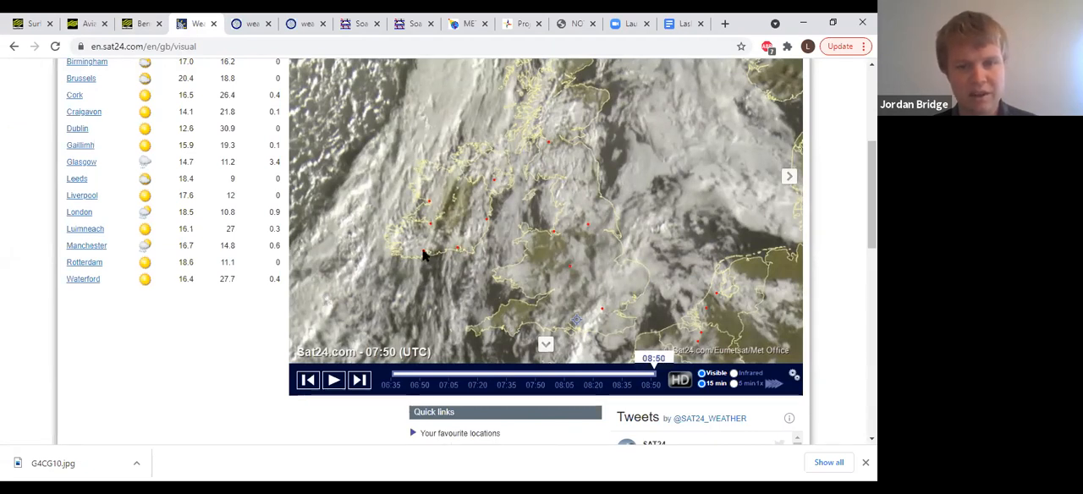
# - Step the Sat24 UK satellite cloud loop back to an earlier frame
pyautogui.click(626, 372)
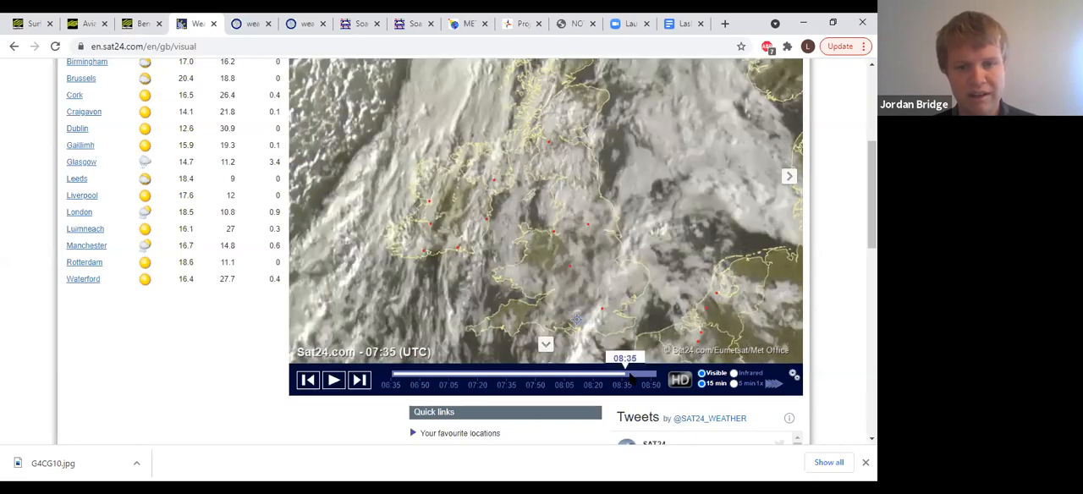
pyautogui.click(332, 379)
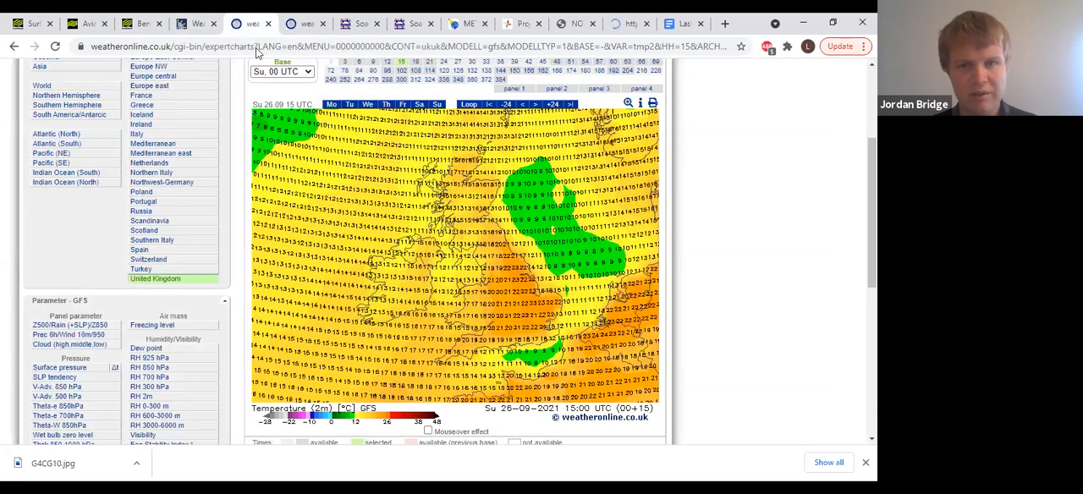
# - Glance at the Met Office forecast, then switch the GFS UK chart to dew point for Sun 26 Sep 15:00
pyautogui.click(142, 24)
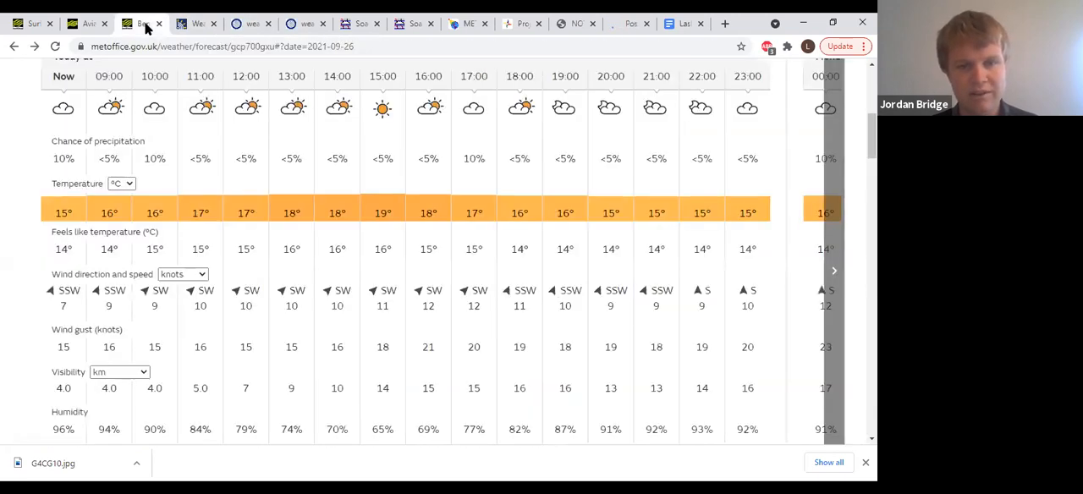
pyautogui.click(251, 24)
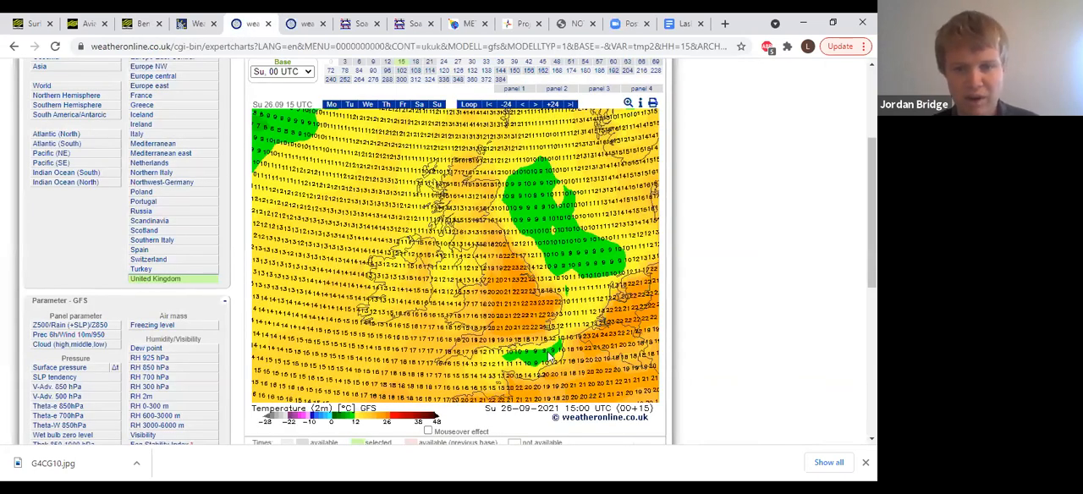
pyautogui.moveTo(494, 349)
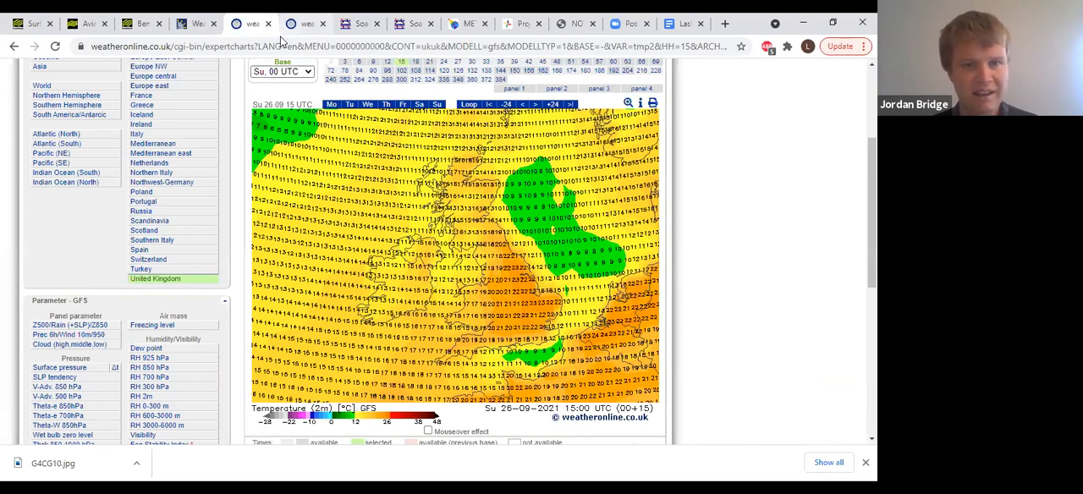
pyautogui.click(145, 344)
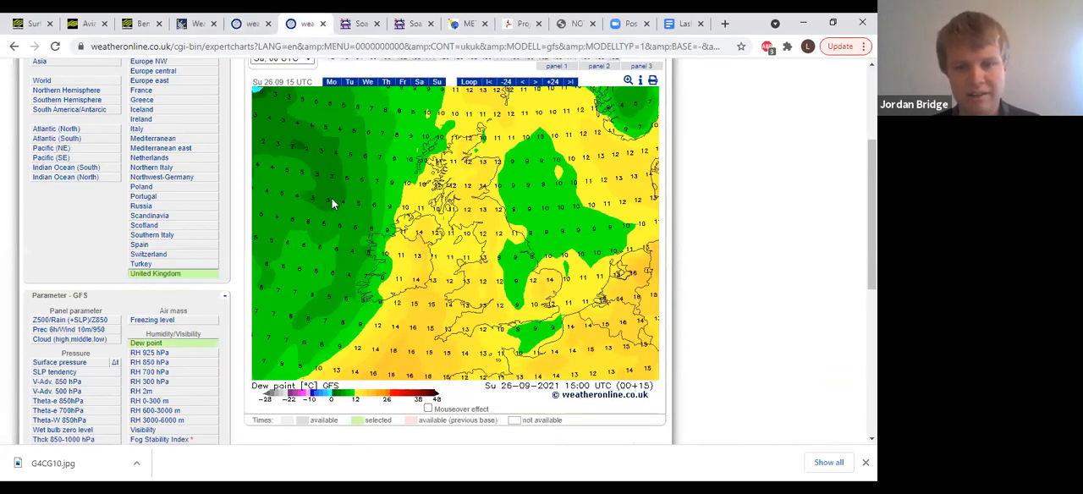
pyautogui.moveTo(446, 98)
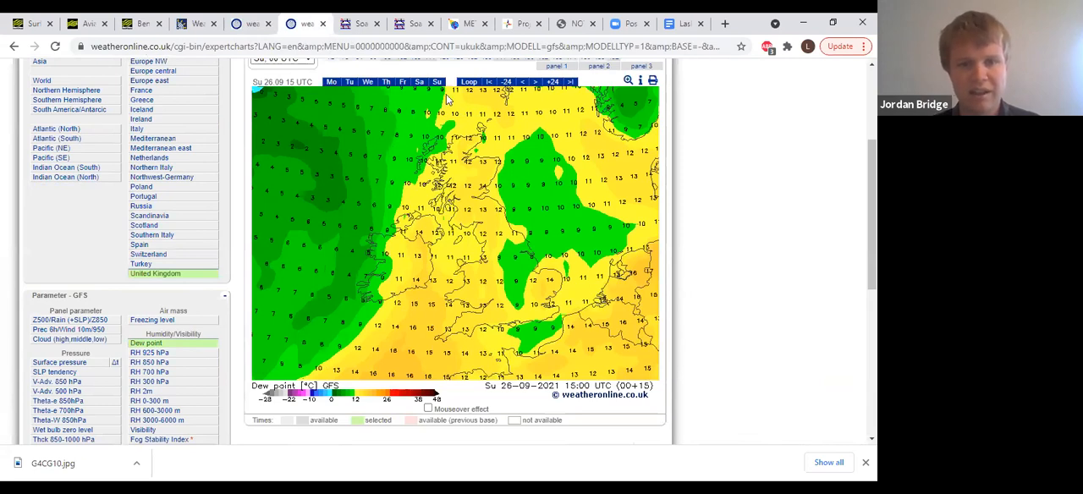
pyautogui.moveTo(382, 272)
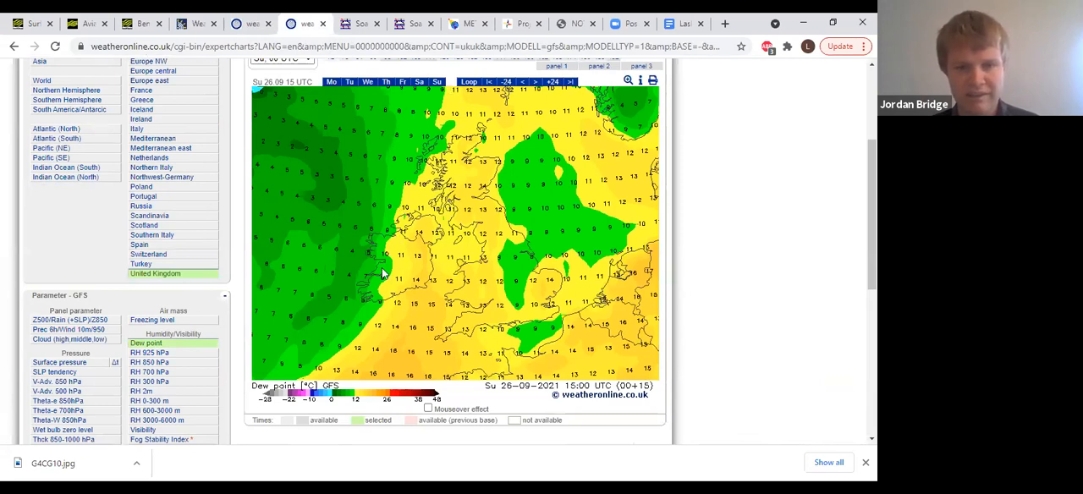
pyautogui.moveTo(302, 372)
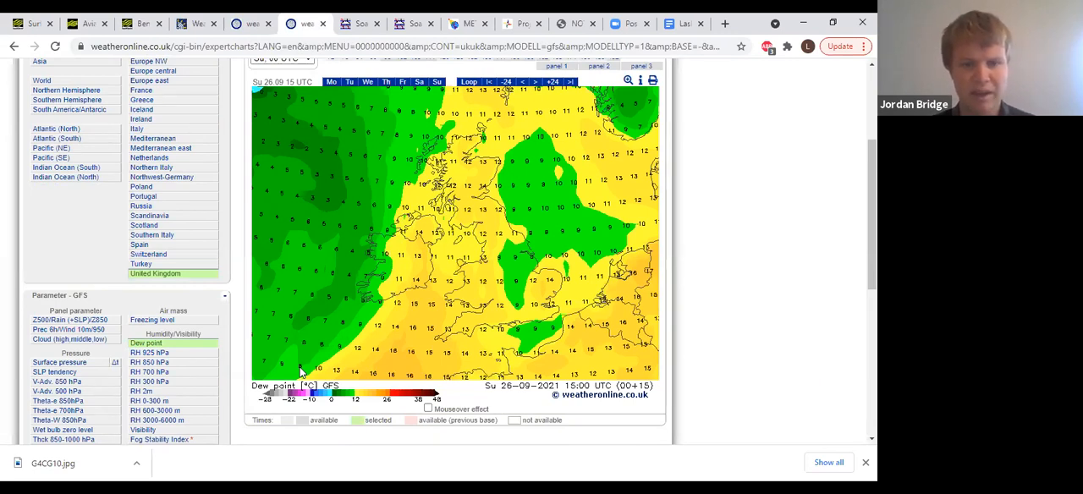
pyautogui.moveTo(376, 311)
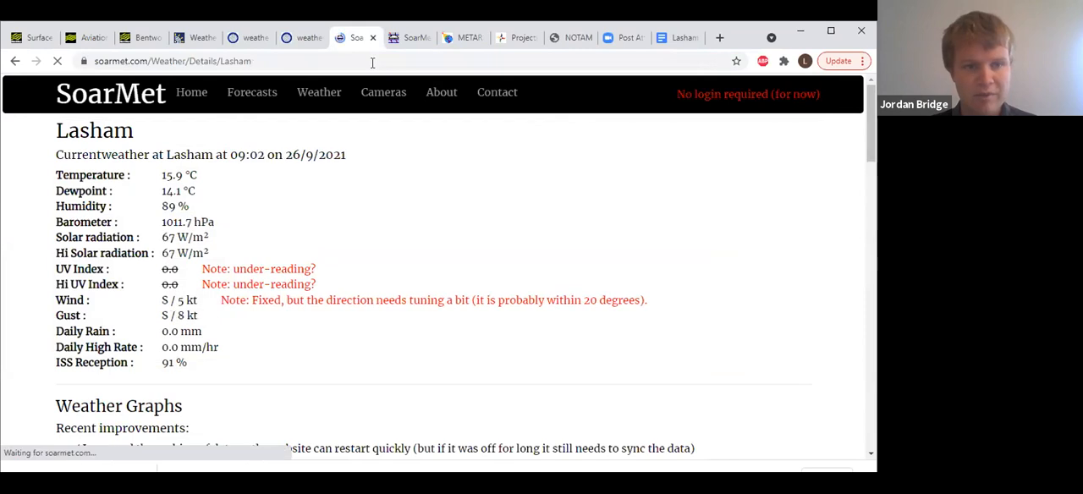
pyautogui.moveTo(415, 37)
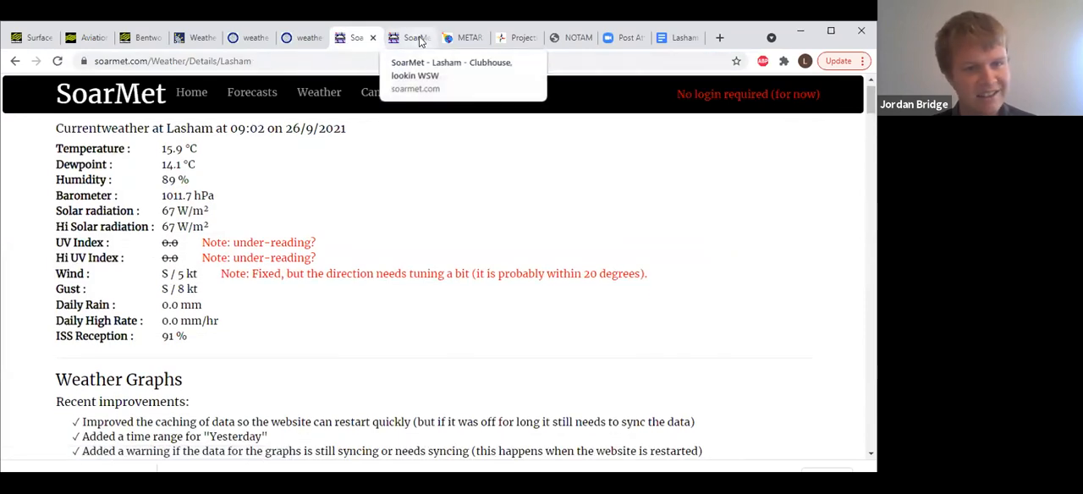
# - View the Lasham clubhouse LW-CAM1 webcam, then move on to the Farnborough METAR-TAF page
pyautogui.click(410, 37)
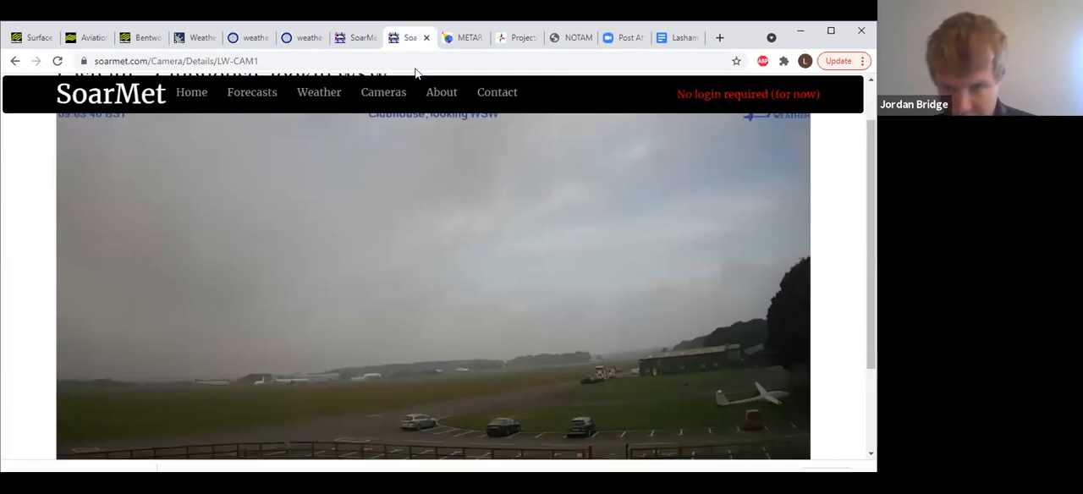
pyautogui.moveTo(641, 105)
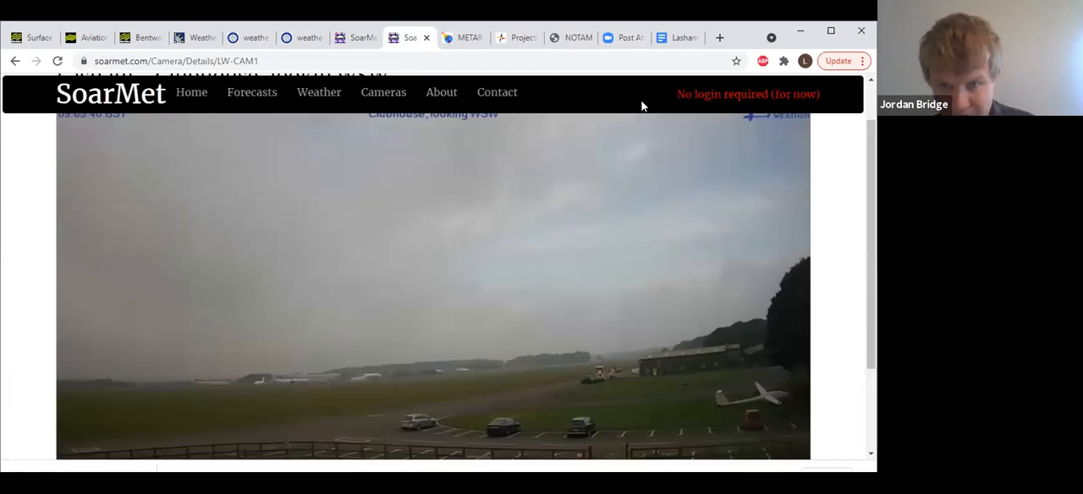
pyautogui.moveTo(524, 206)
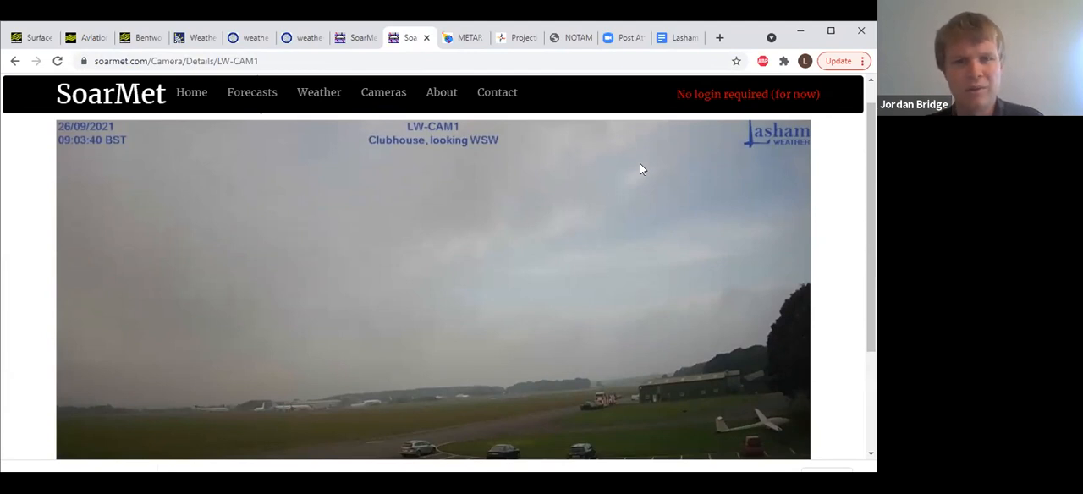
pyautogui.click(461, 37)
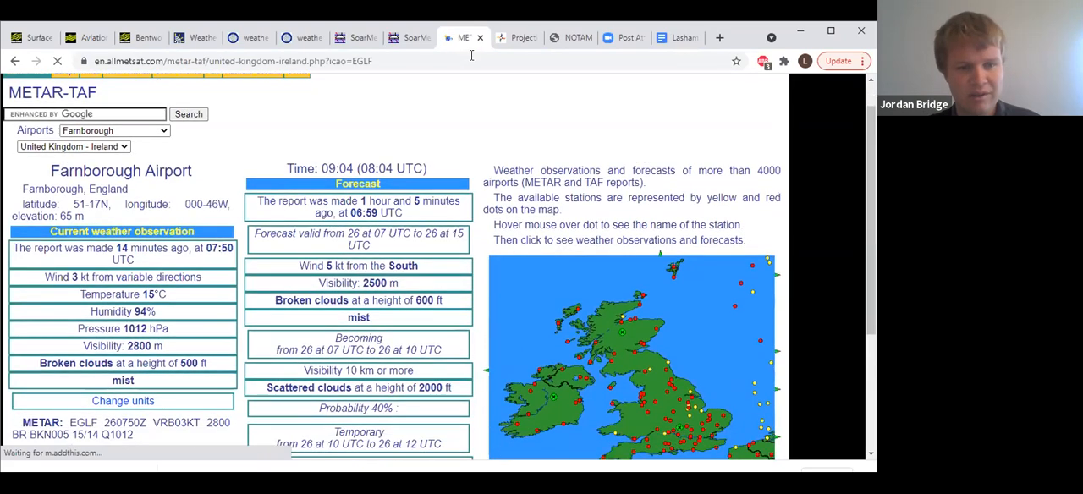
pyautogui.scroll(-3)
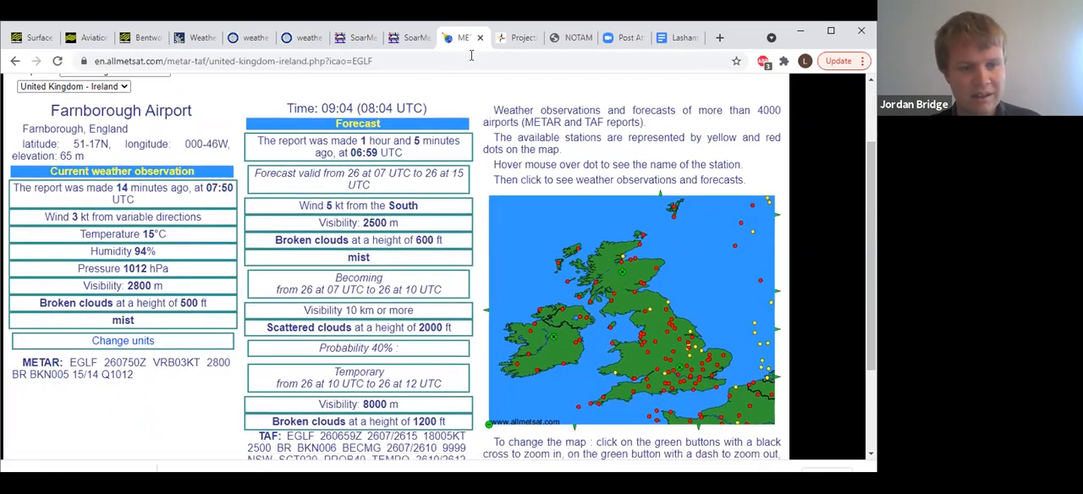
pyautogui.scroll(-3)
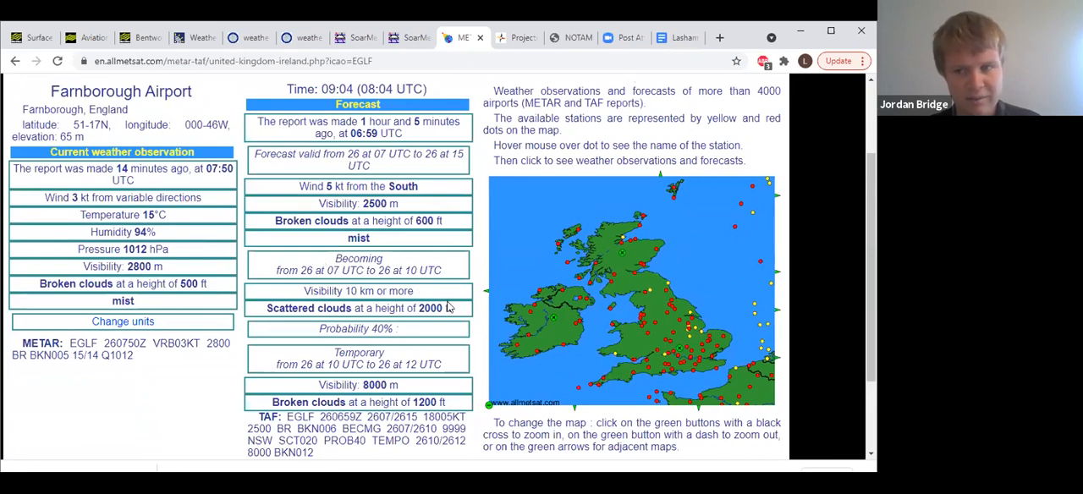
pyautogui.scroll(-3)
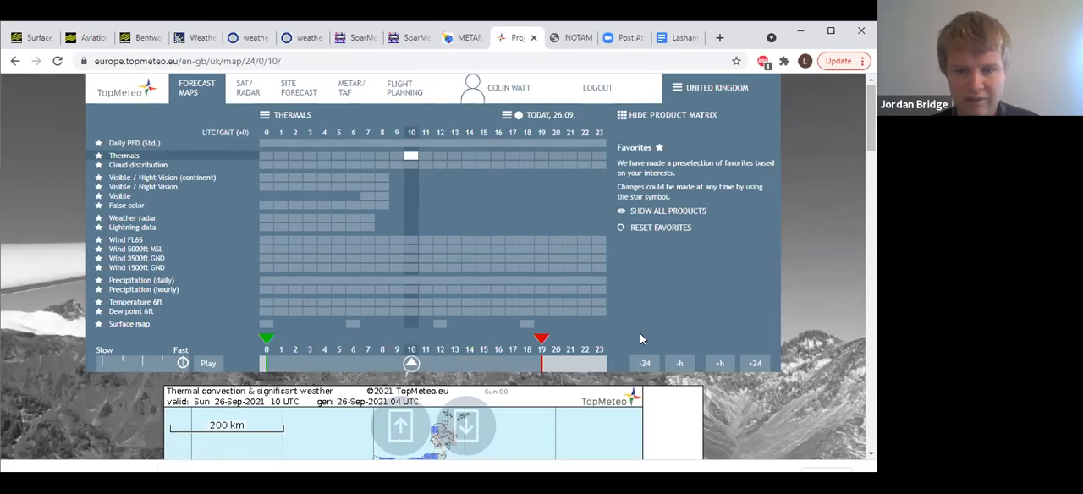
# - Review the 14 UTC significant weather chart over England, then bring up today's southern NOTAM briefing PDF
pyautogui.scroll(-3)
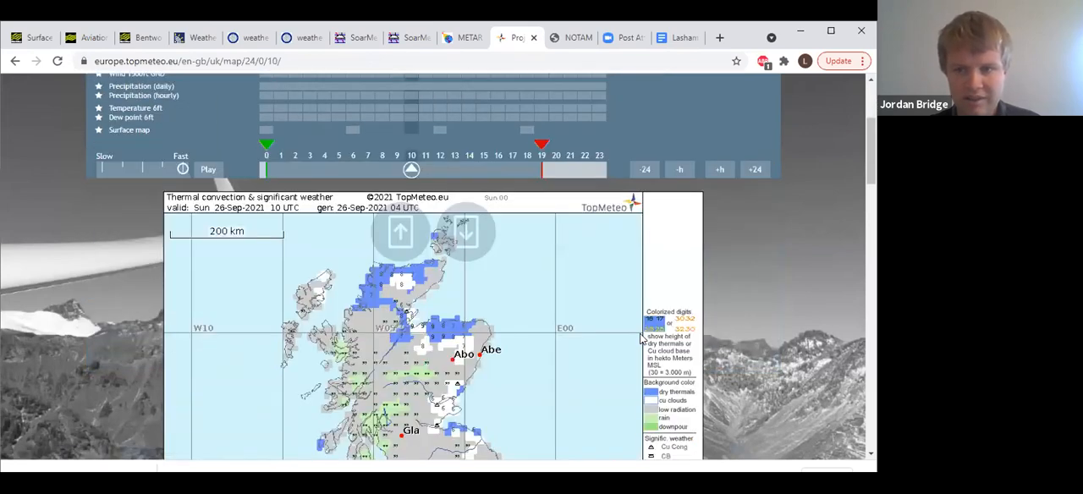
pyautogui.scroll(-3)
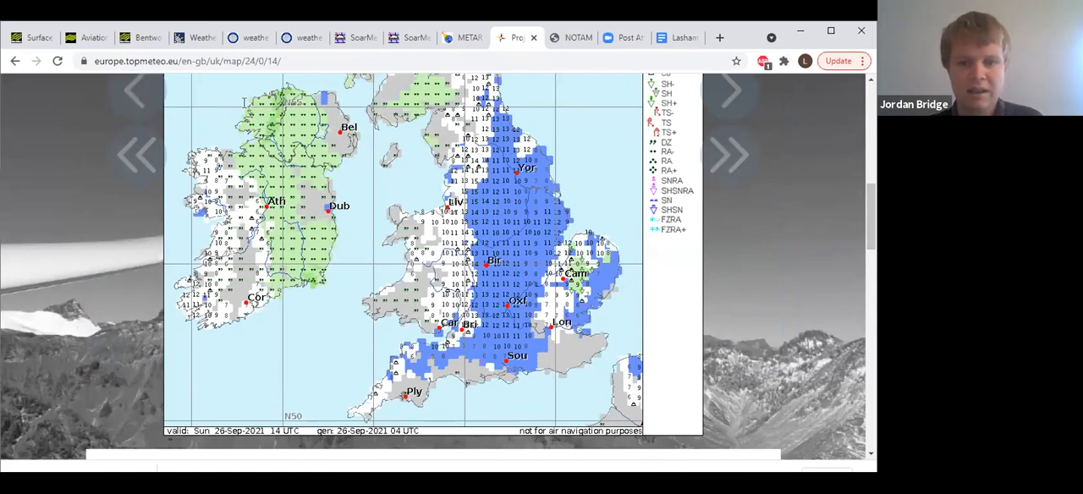
pyautogui.moveTo(520, 108)
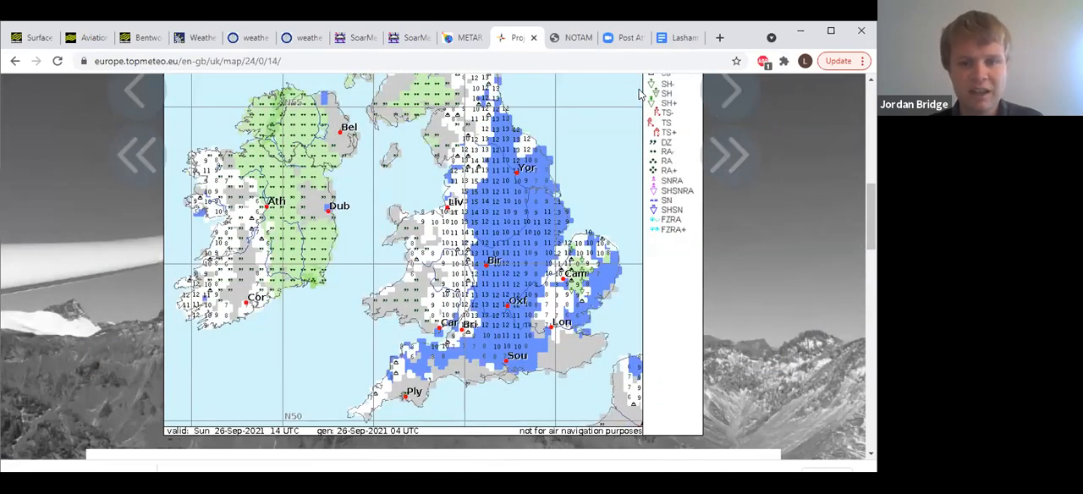
pyautogui.moveTo(606, 98)
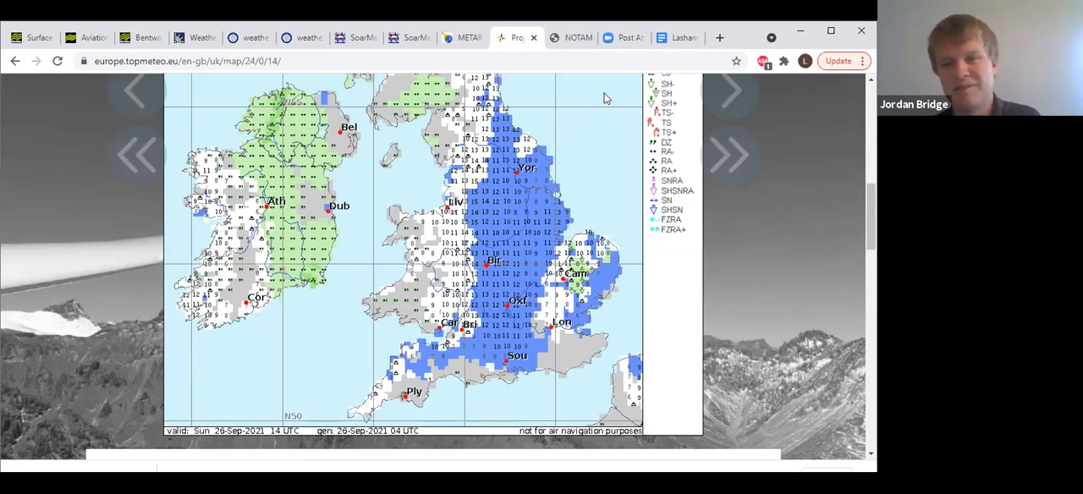
pyautogui.moveTo(573, 44)
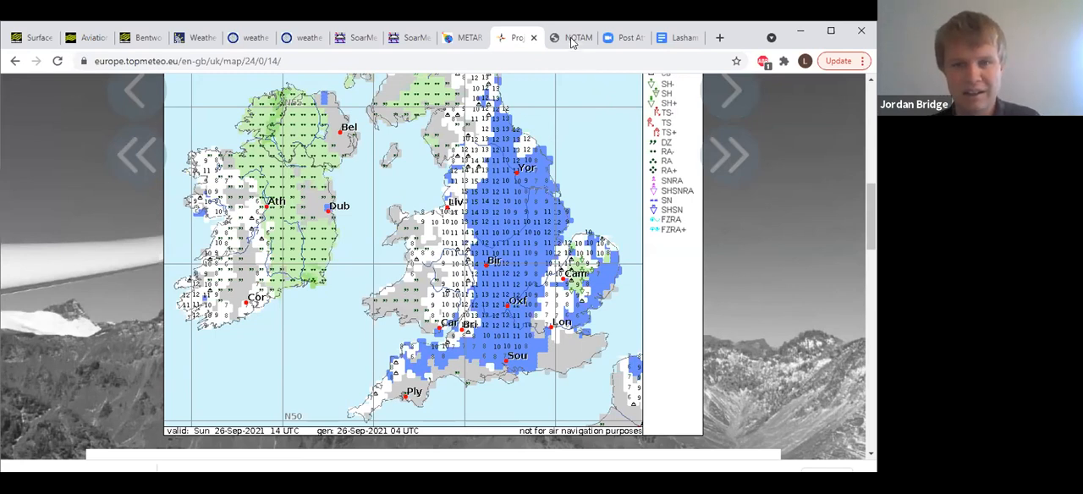
pyautogui.click(567, 37)
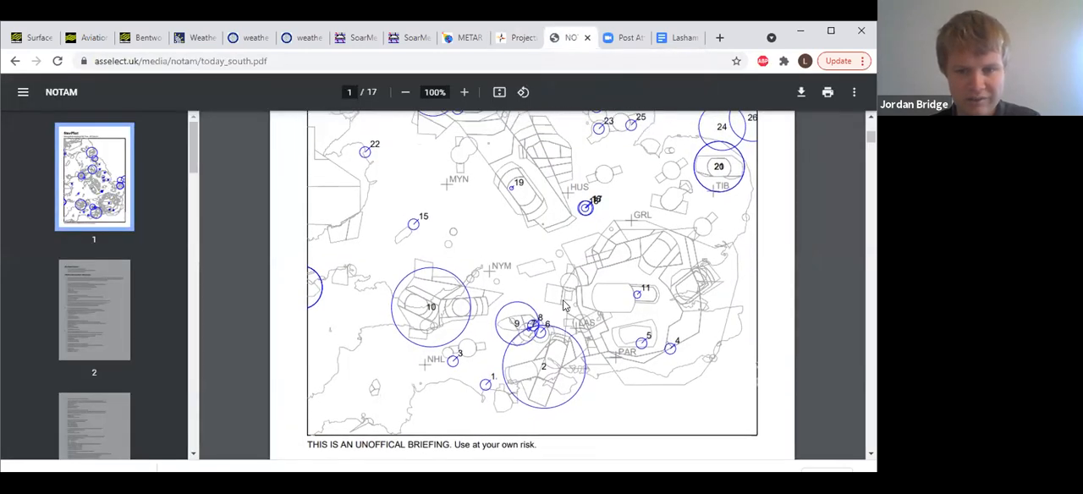
# - Review the NOTAM navigation warnings map on page 1 and the listed danger areas further down
pyautogui.scroll(3)
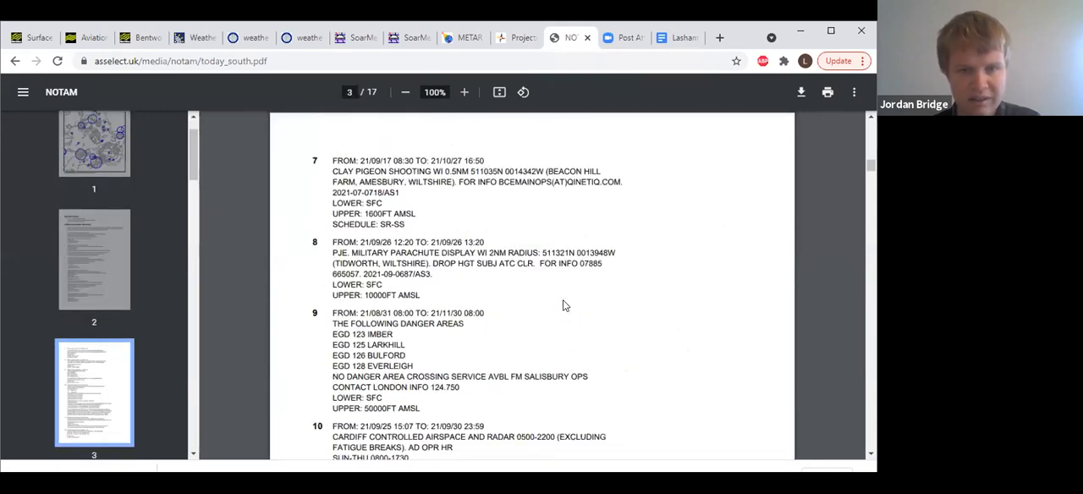
pyautogui.click(94, 176)
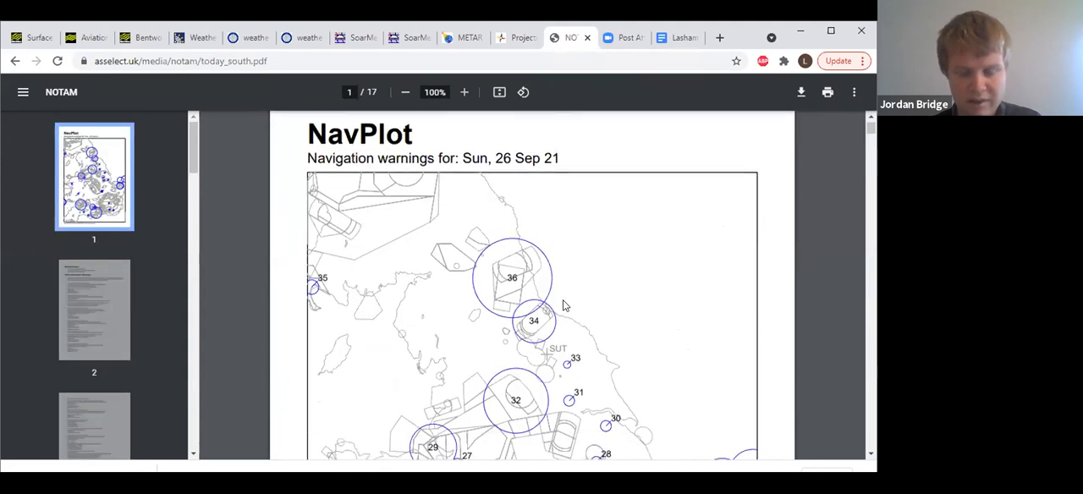
pyautogui.scroll(-3)
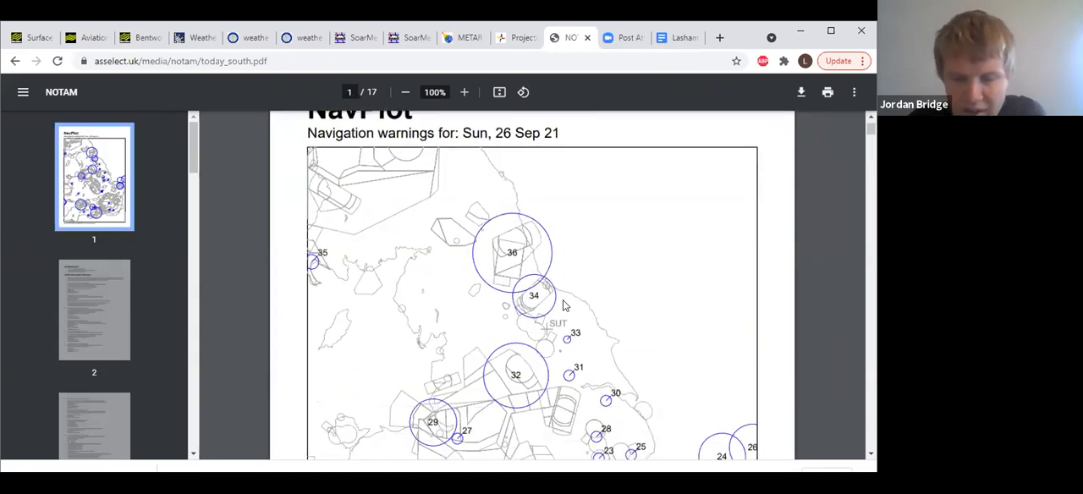
pyautogui.scroll(-3)
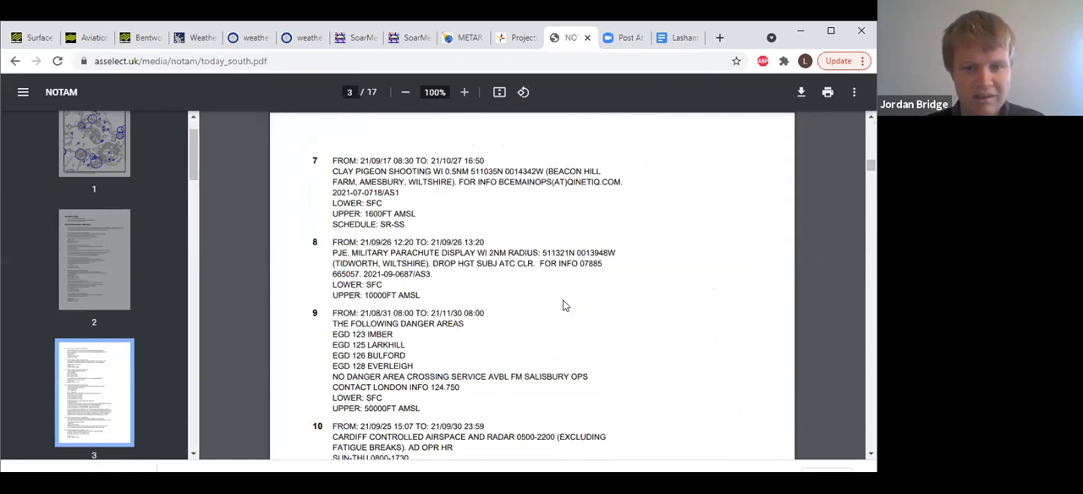
pyautogui.scroll(3)
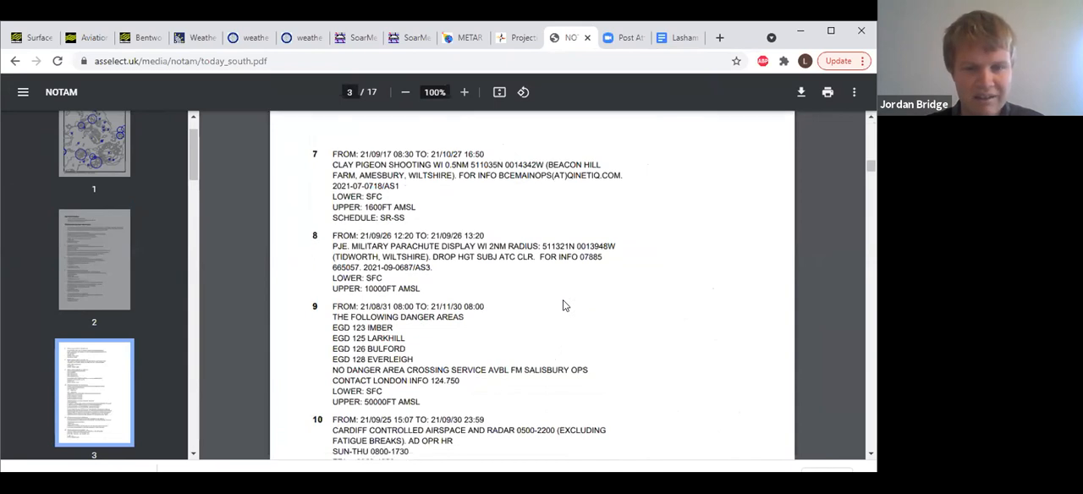
pyautogui.scroll(-3)
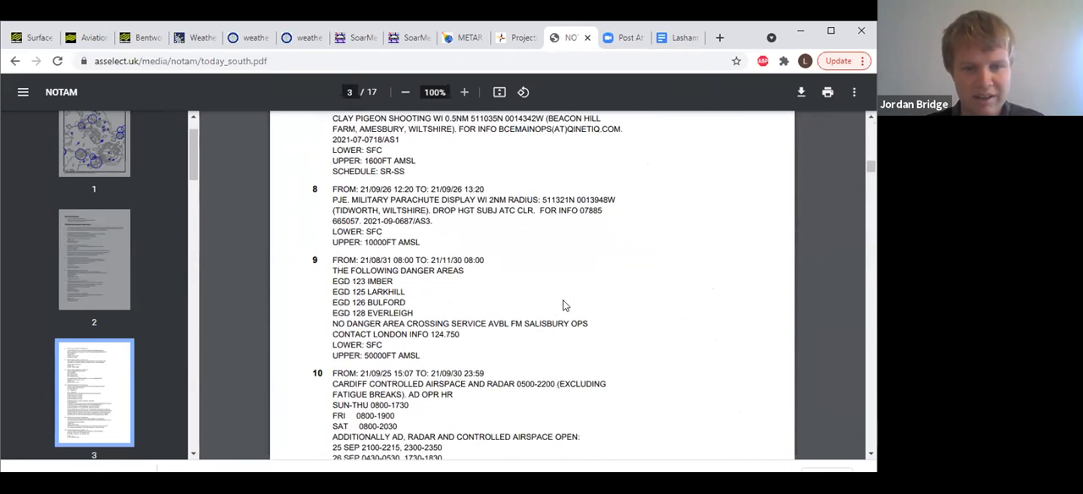
# - Recheck the navigation warnings map, then return to the Bentworth Met Office hourly forecast
pyautogui.click(95, 176)
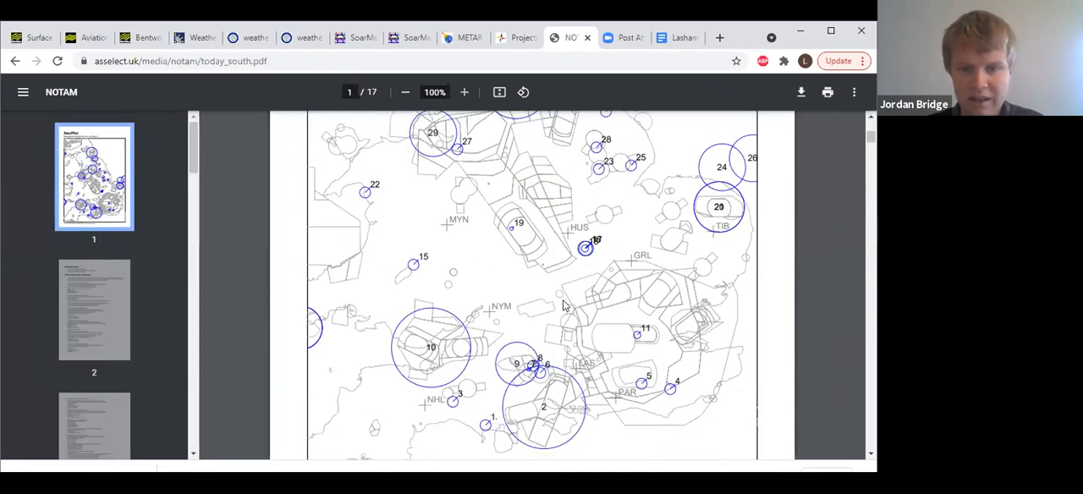
pyautogui.scroll(-3)
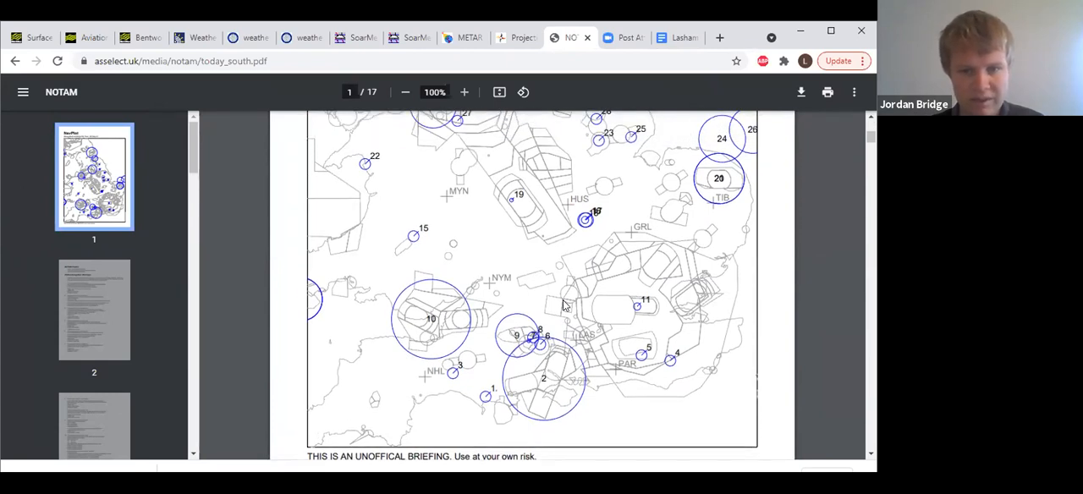
pyautogui.scroll(3)
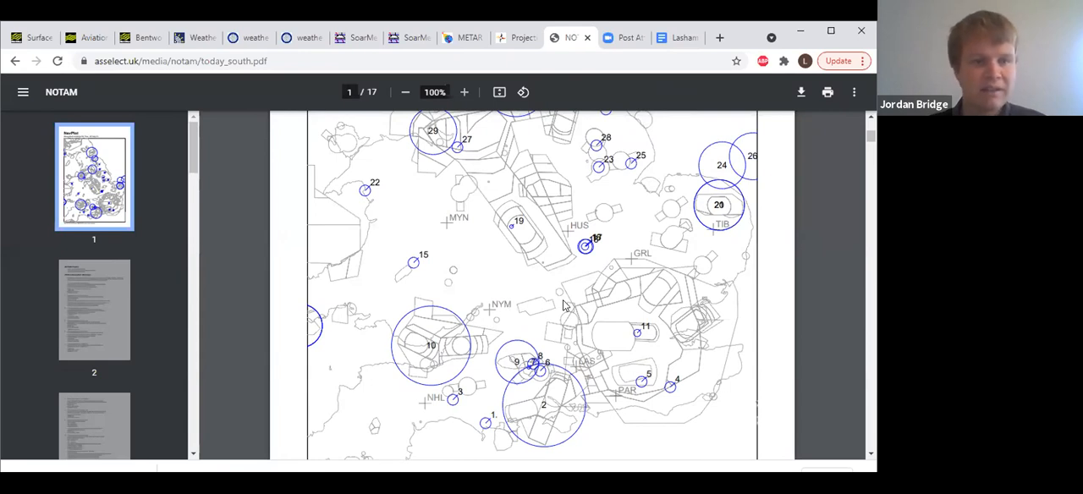
pyautogui.click(139, 37)
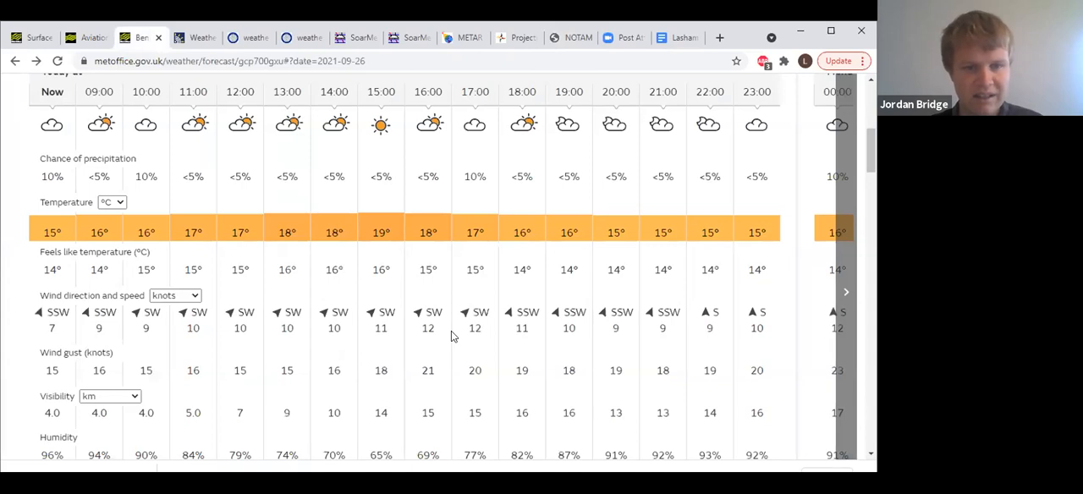
pyautogui.scroll(3)
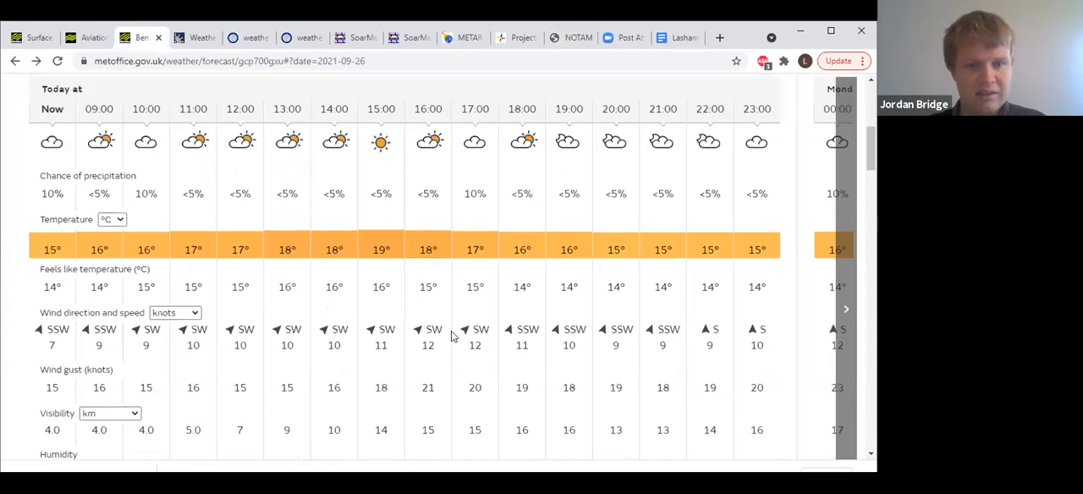
pyautogui.scroll(3)
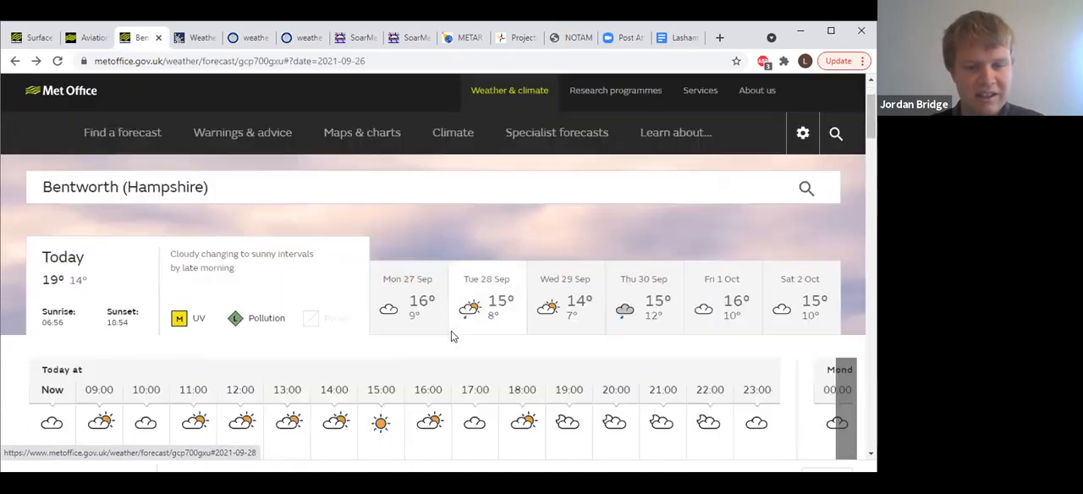
pyautogui.scroll(-3)
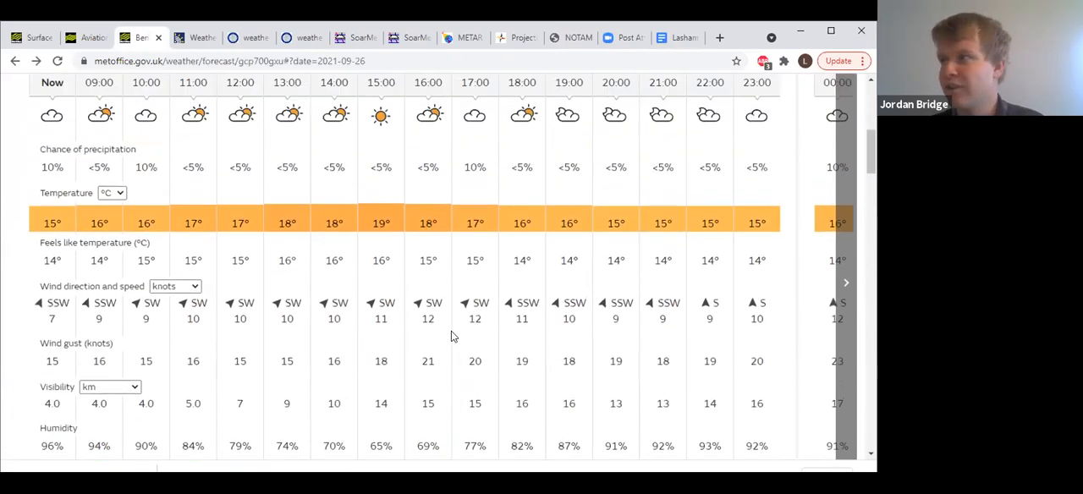
pyautogui.scroll(-3)
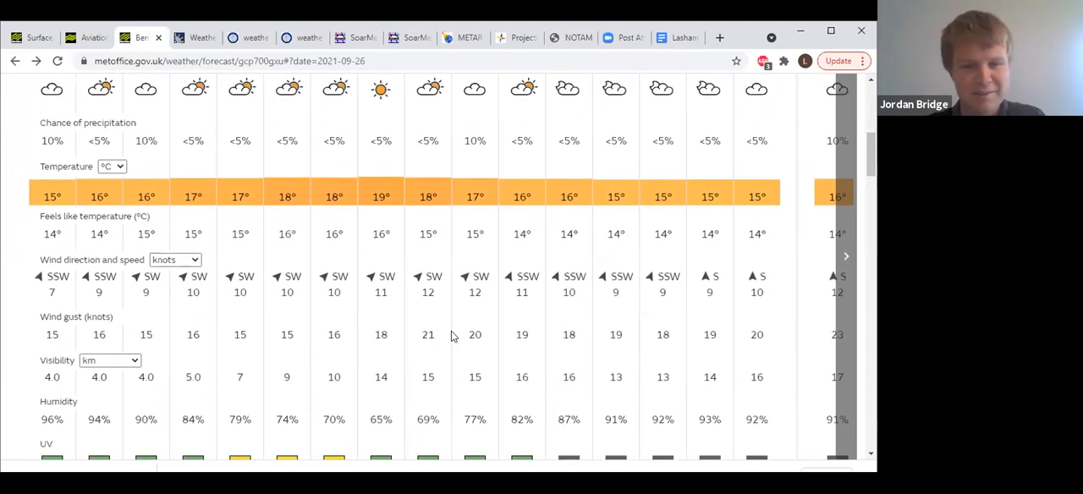
pyautogui.scroll(3)
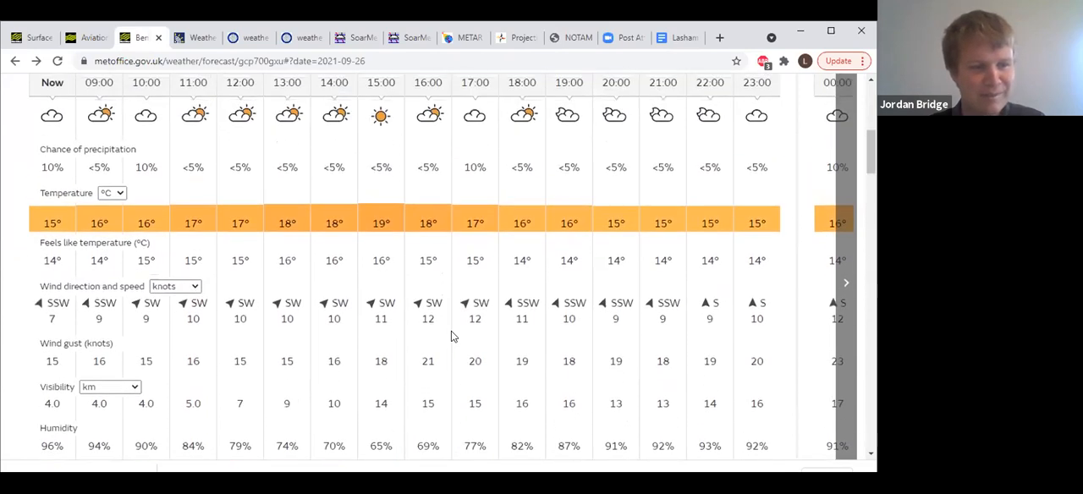
pyautogui.scroll(-3)
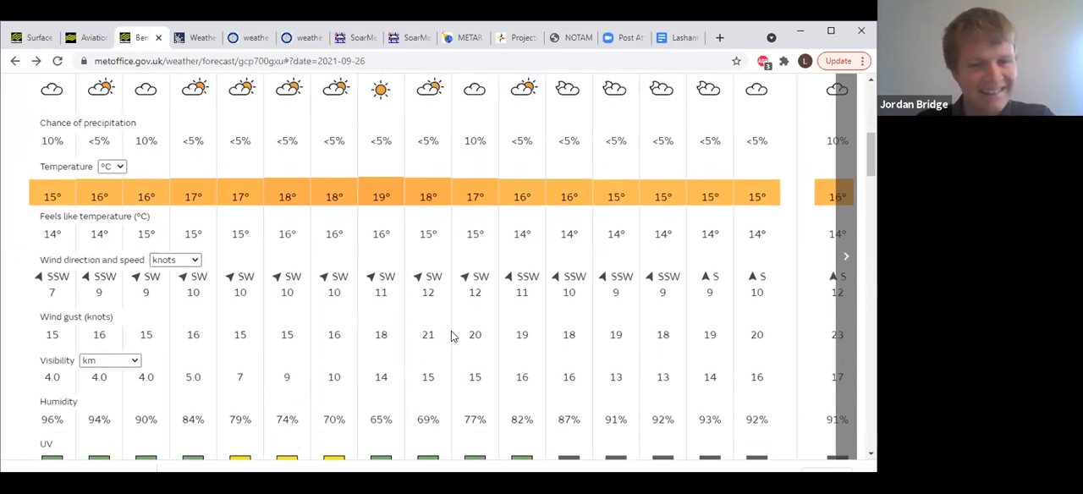
pyautogui.scroll(3)
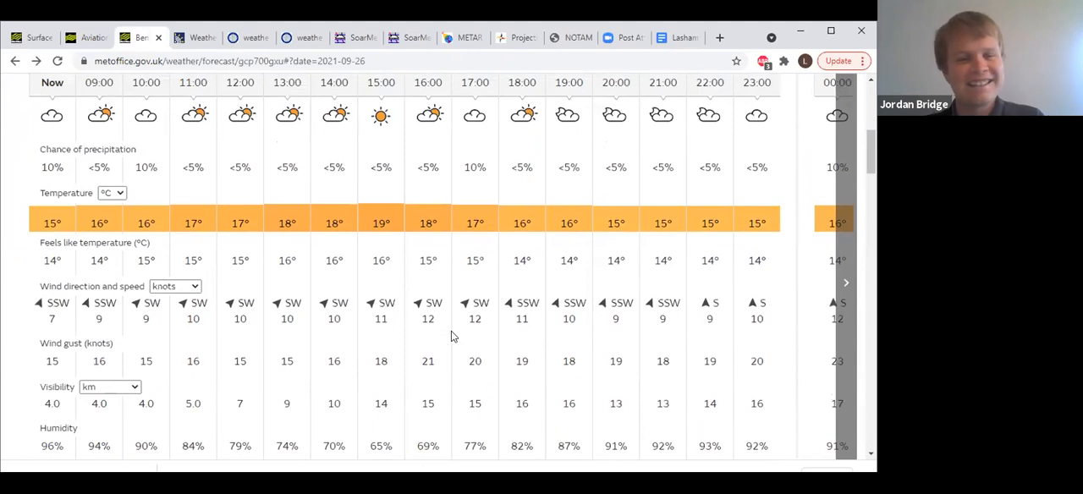
pyautogui.scroll(3)
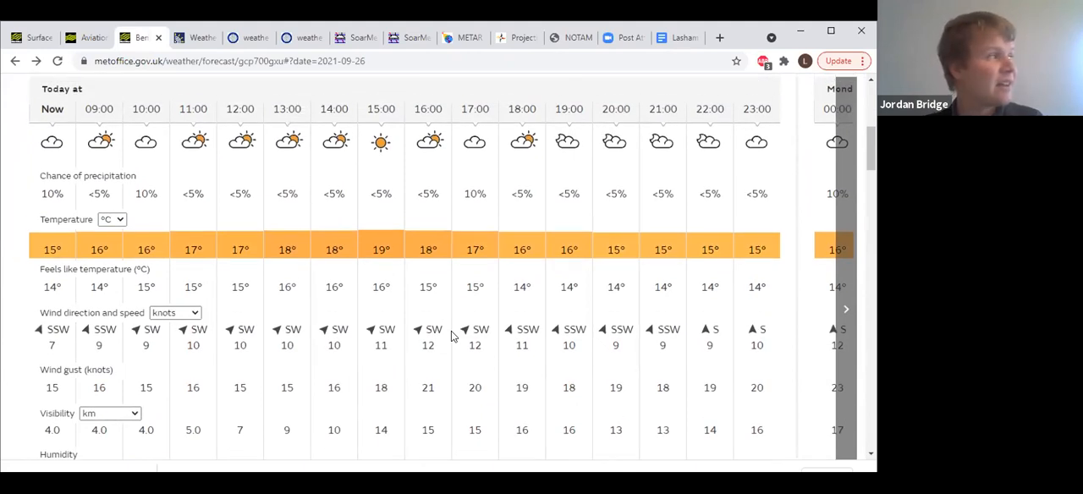